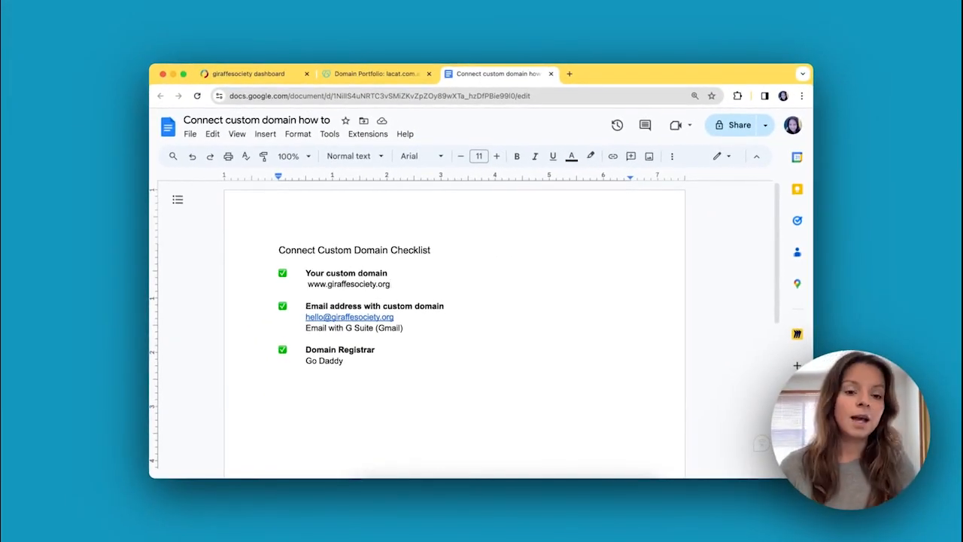
mouse_move(425, 273)
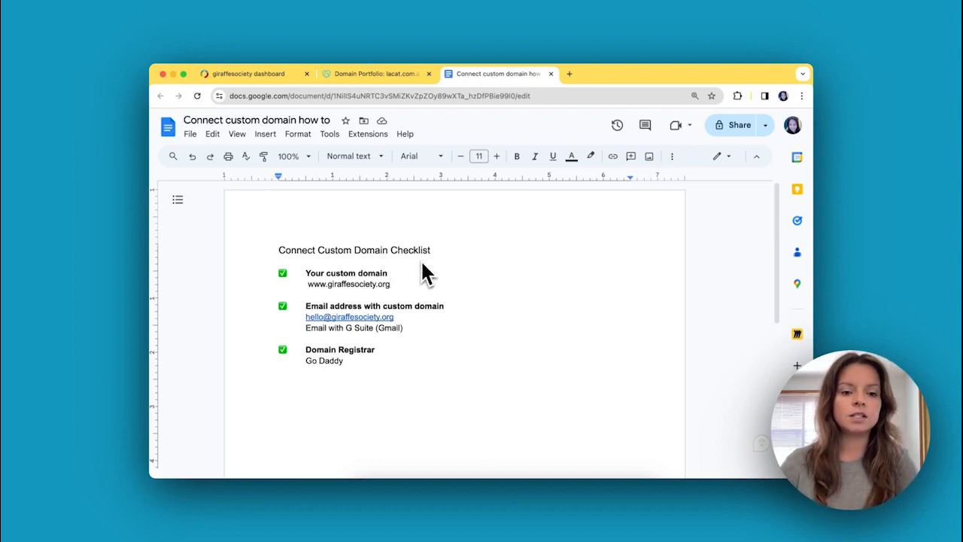
mouse_move(436, 353)
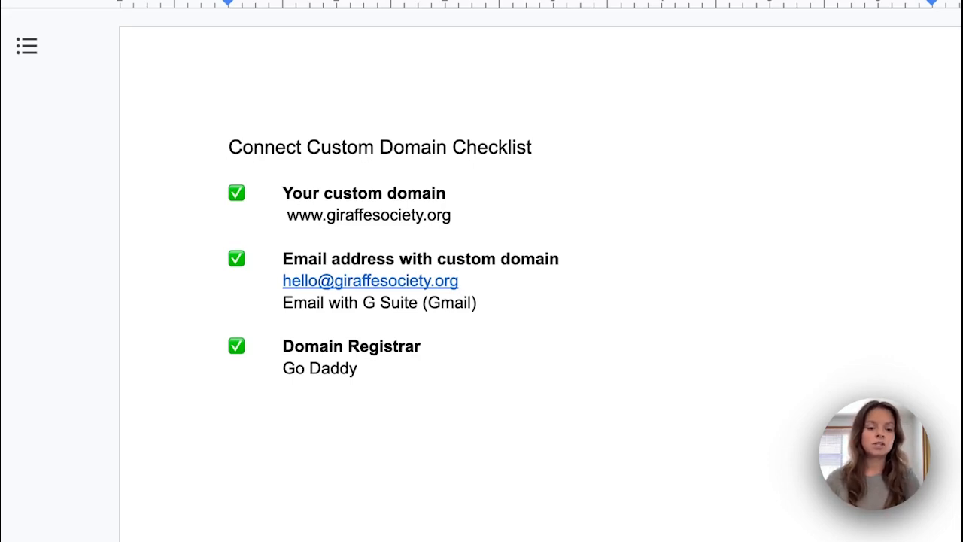
mouse_move(461, 406)
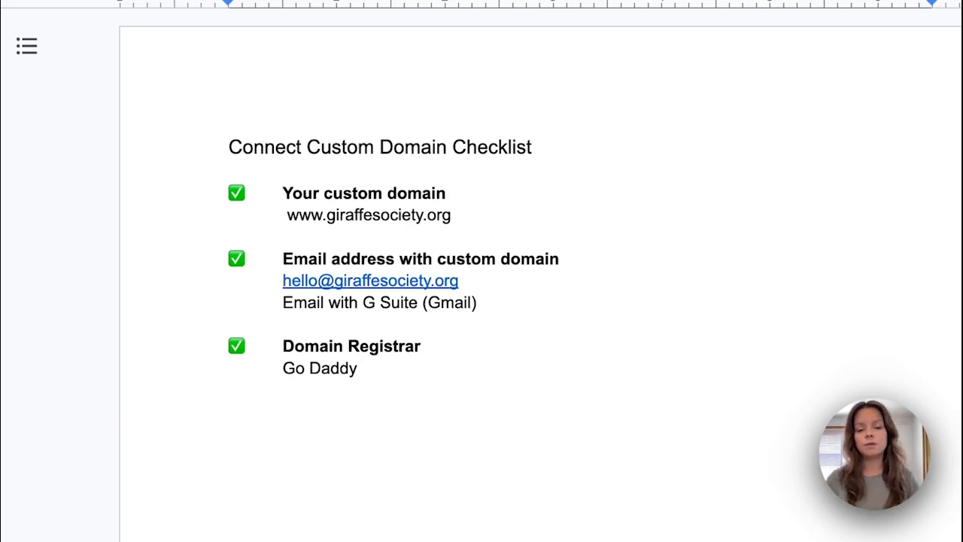
mouse_move(440, 342)
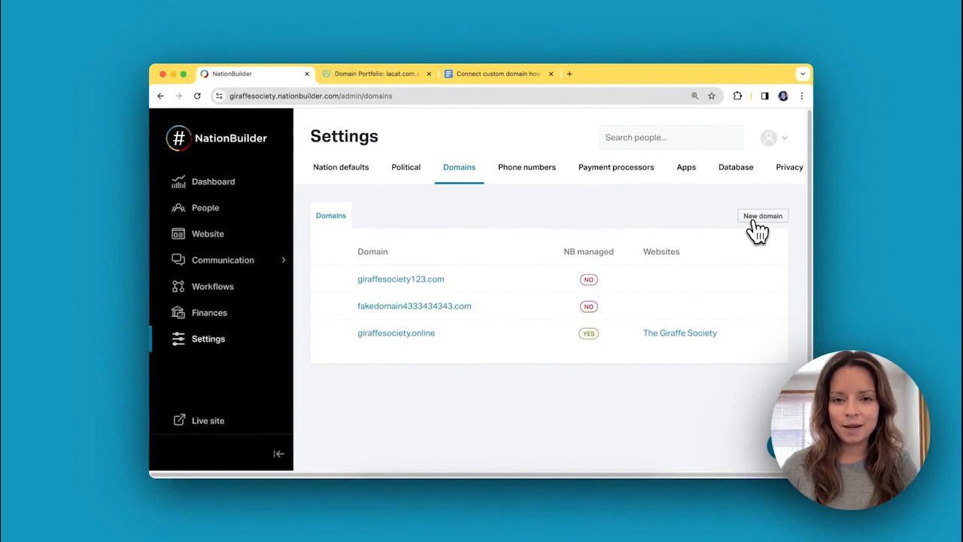
Start a new domain and enter giraffesociety.org as its name
left_click(762, 216)
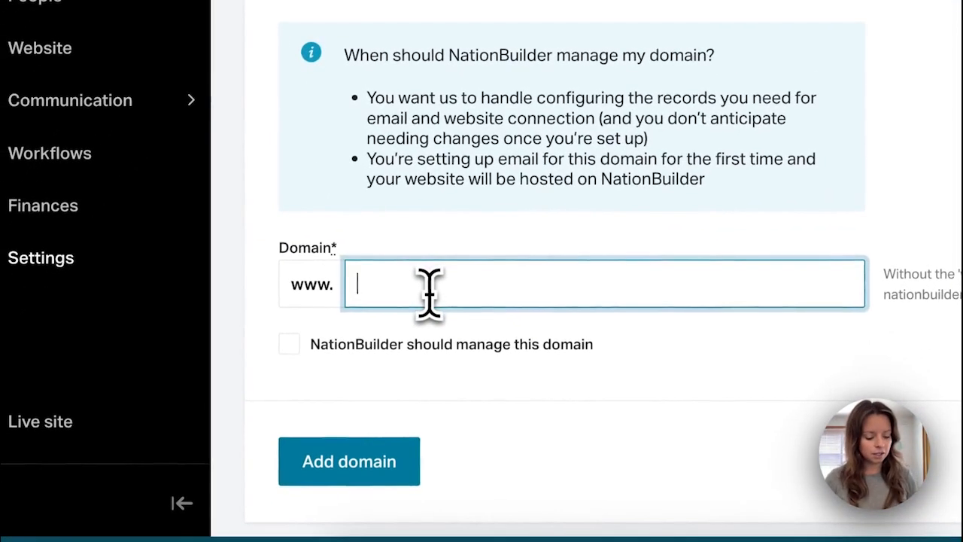
type("giraffesociety.org")
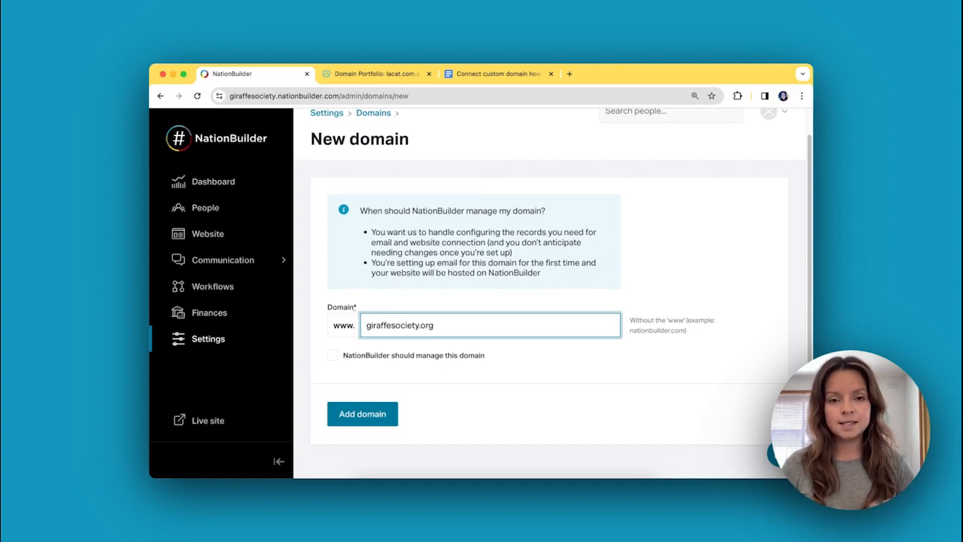
mouse_move(472, 380)
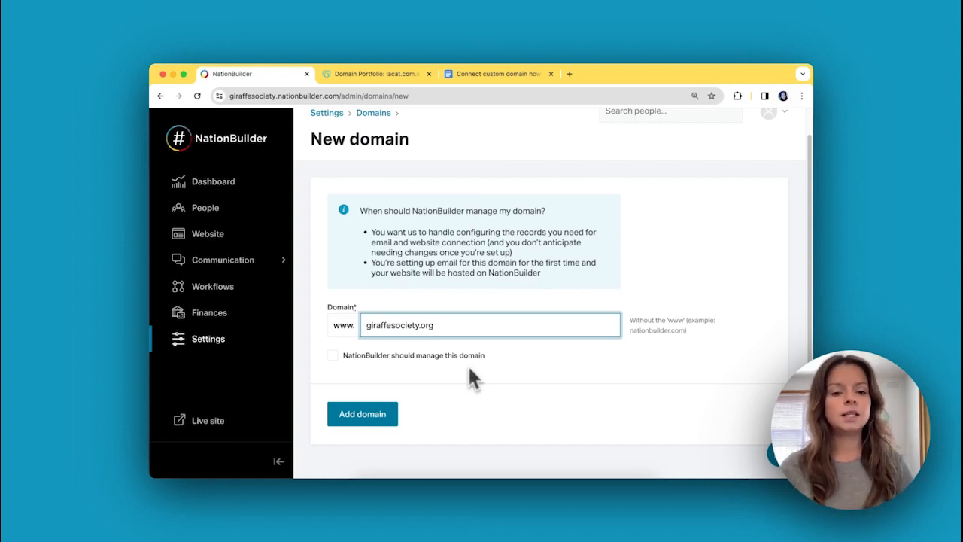
mouse_move(380, 421)
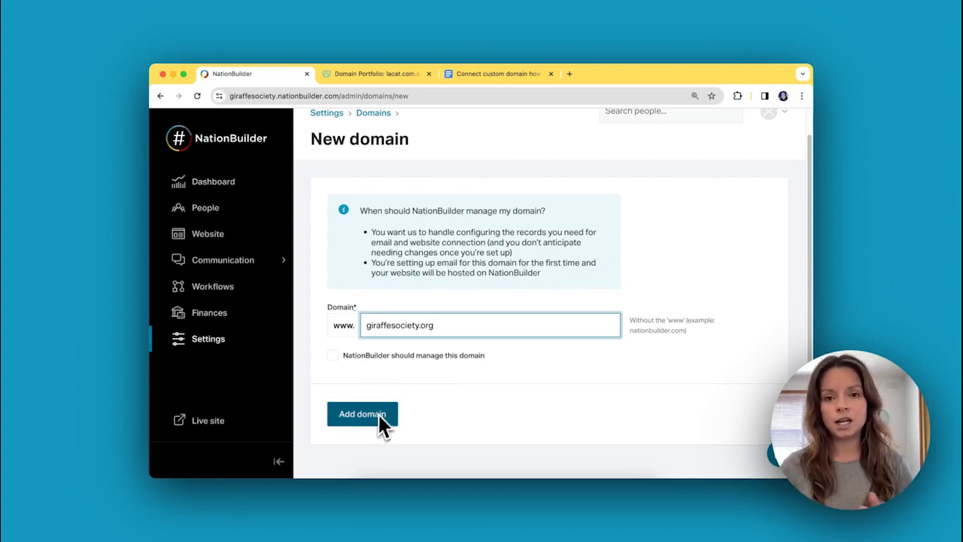
mouse_move(463, 387)
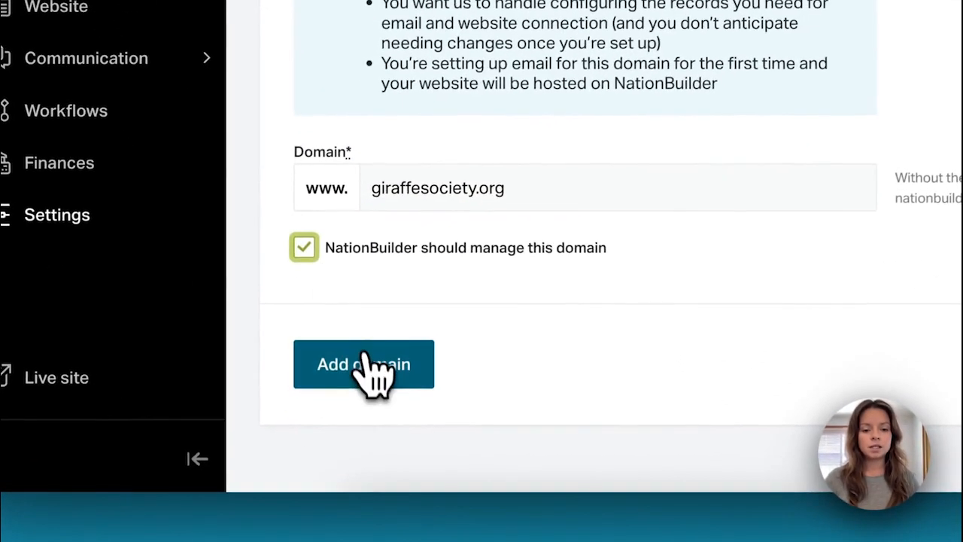
mouse_move(564, 248)
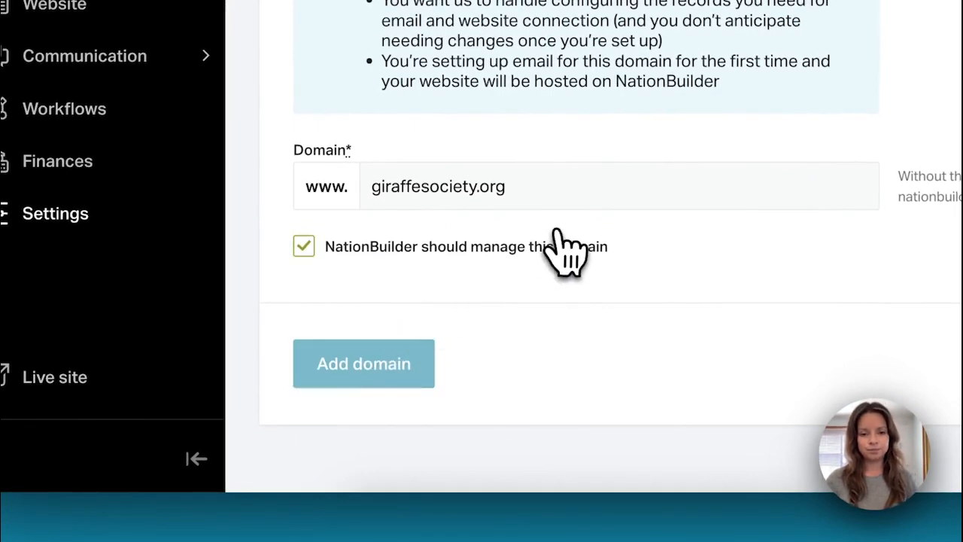
Add the managed domain and review its required nameserver records
left_click(364, 363)
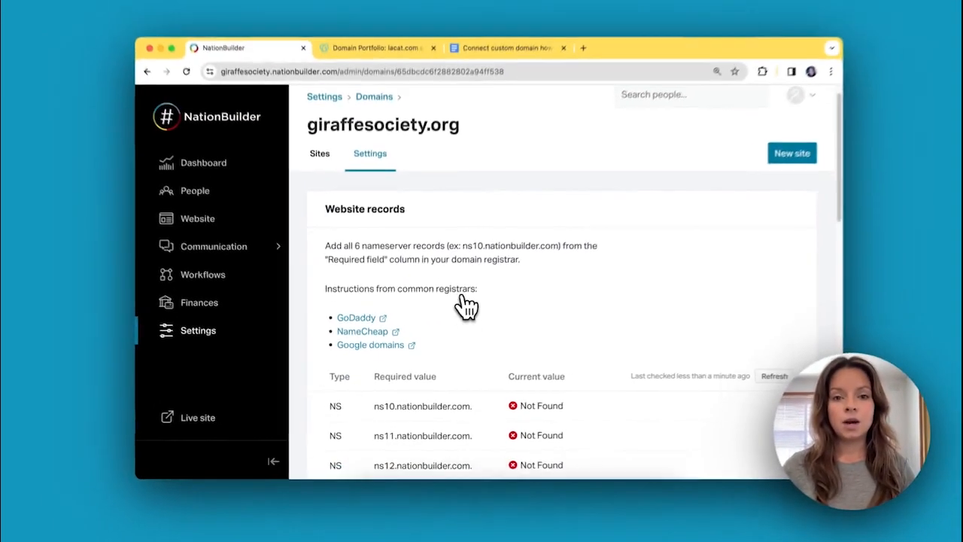
scroll("down", 3)
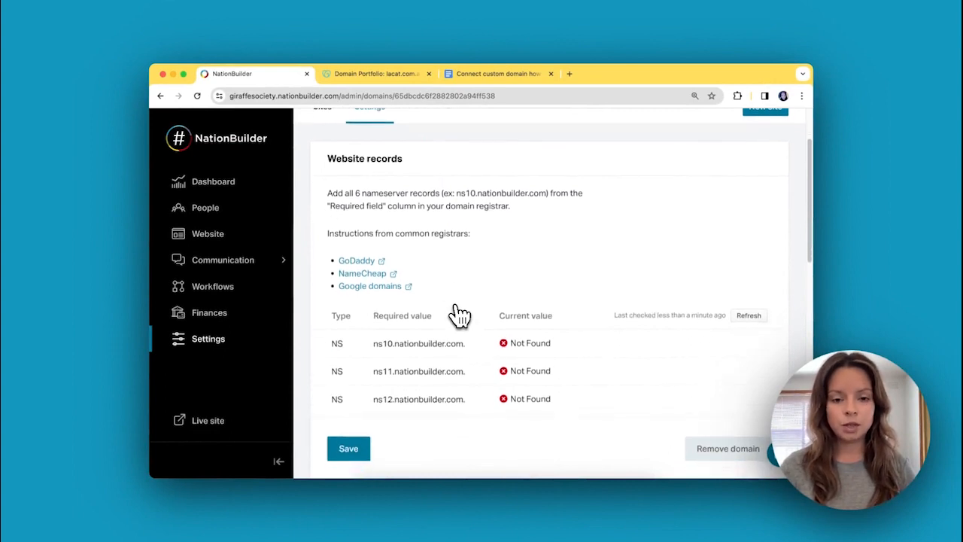
scroll("up", 3)
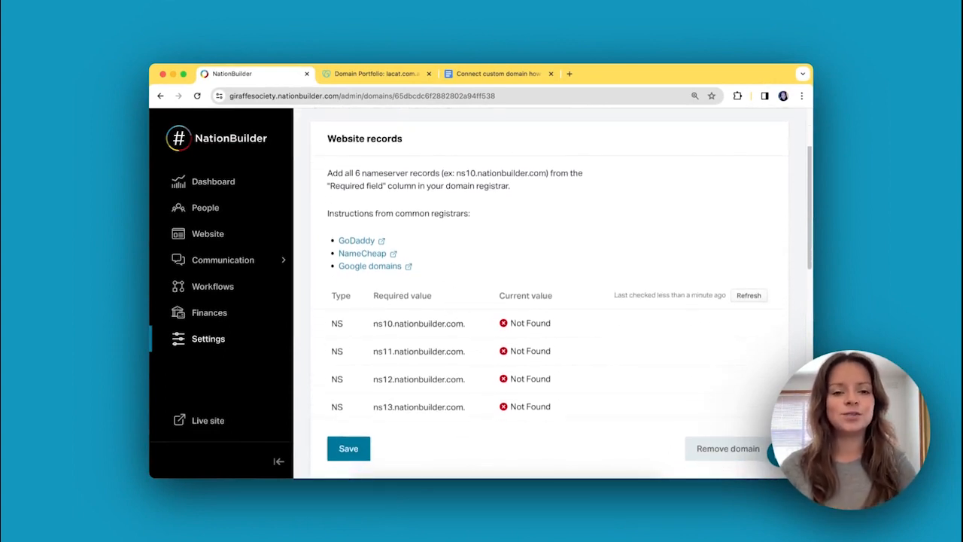
scroll("up", 3)
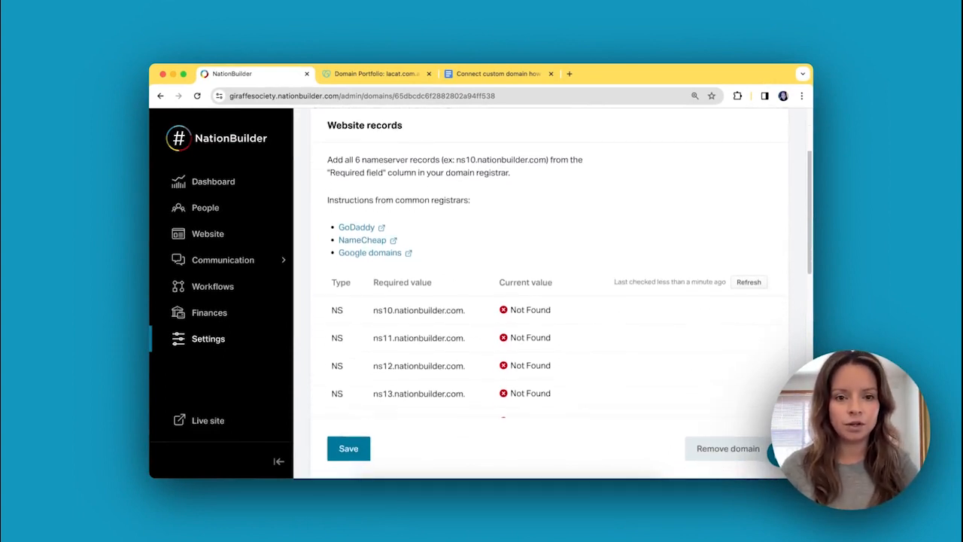
mouse_move(459, 312)
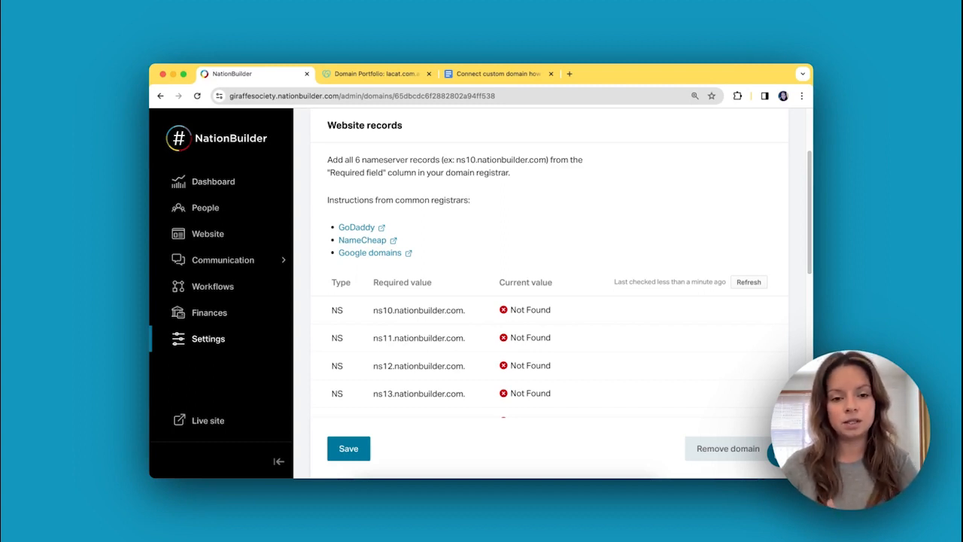
mouse_move(370, 212)
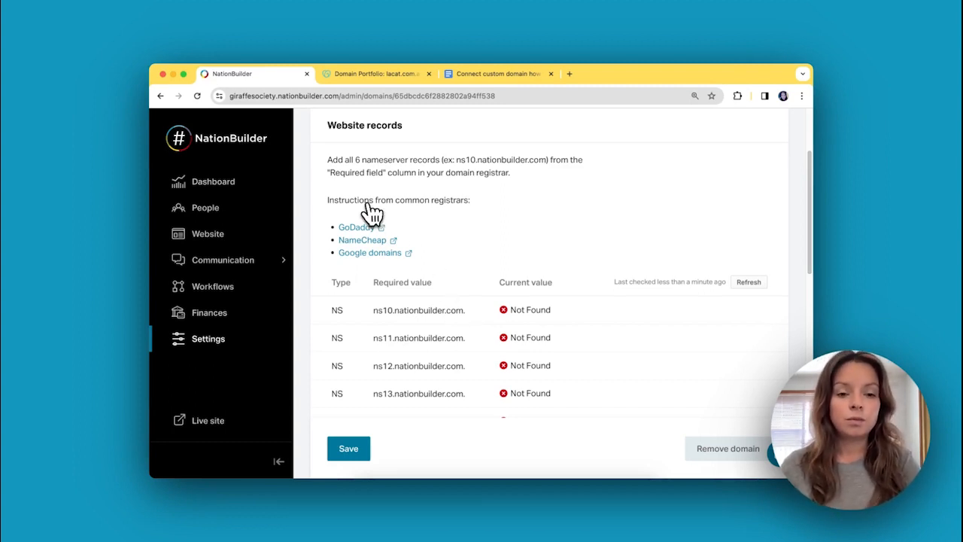
mouse_move(369, 215)
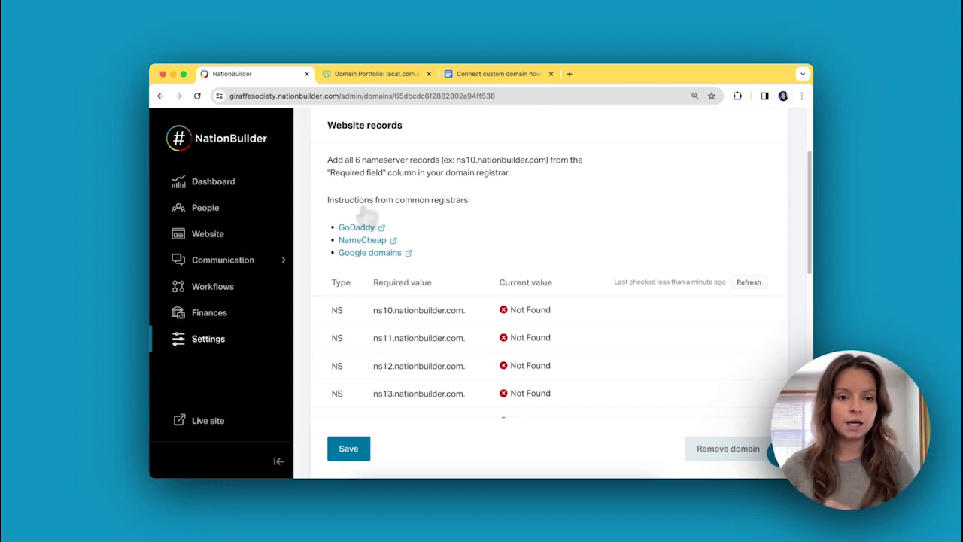
Check the GoDaddy domain portfolio, then return to review the ns10–ns15 nameserver list
left_click(373, 73)
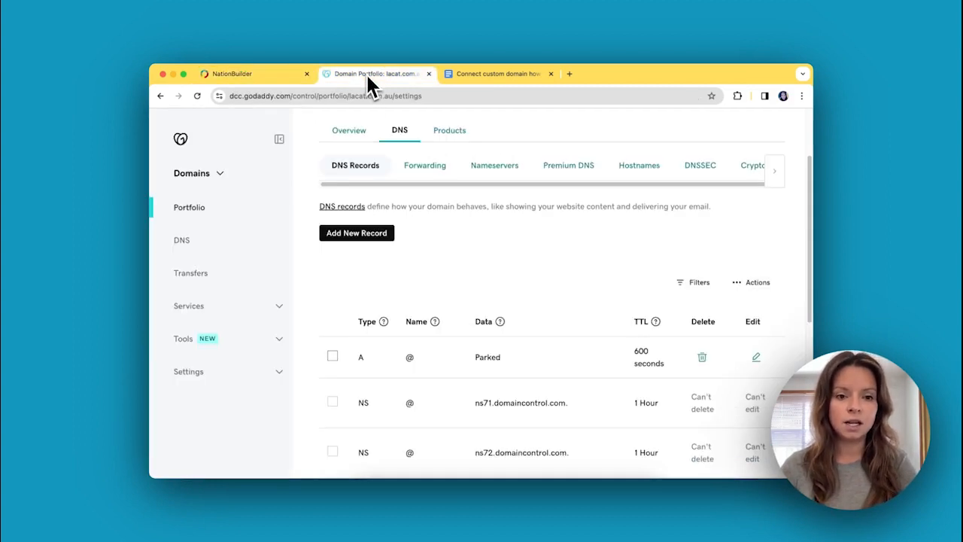
mouse_move(405, 151)
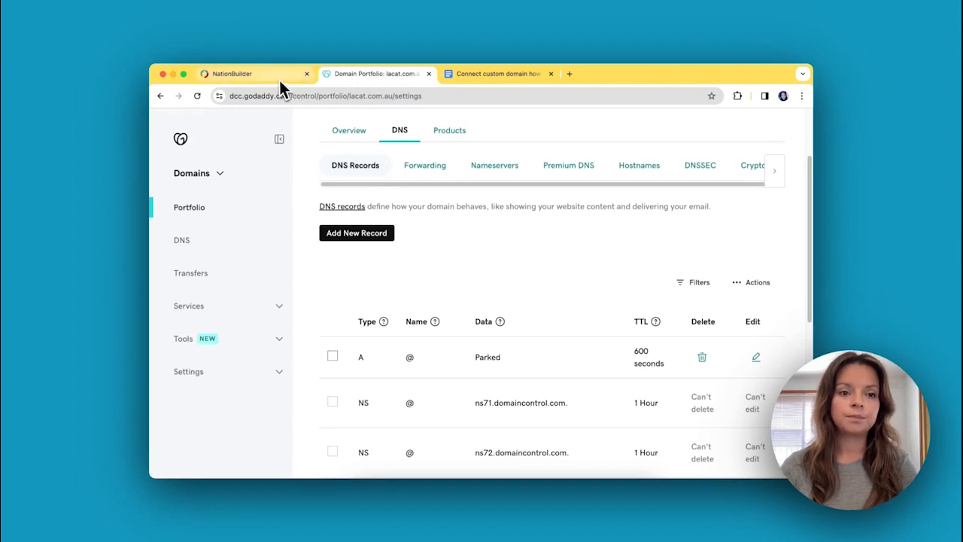
left_click(232, 73)
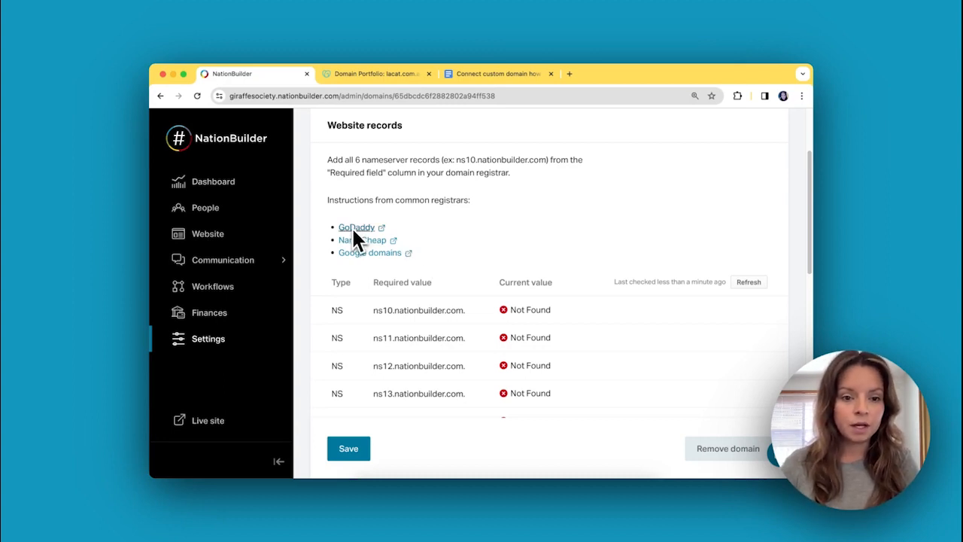
mouse_move(521, 253)
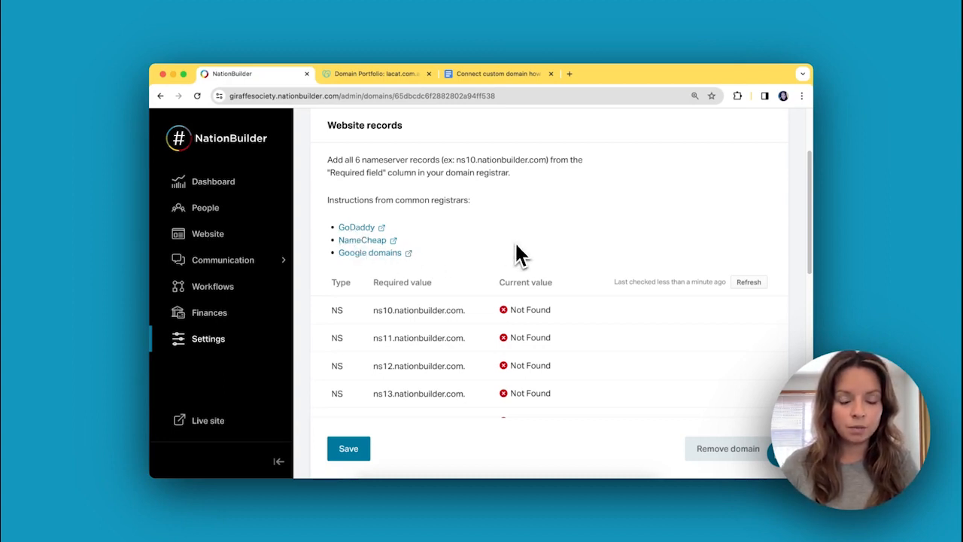
scroll("down", 3)
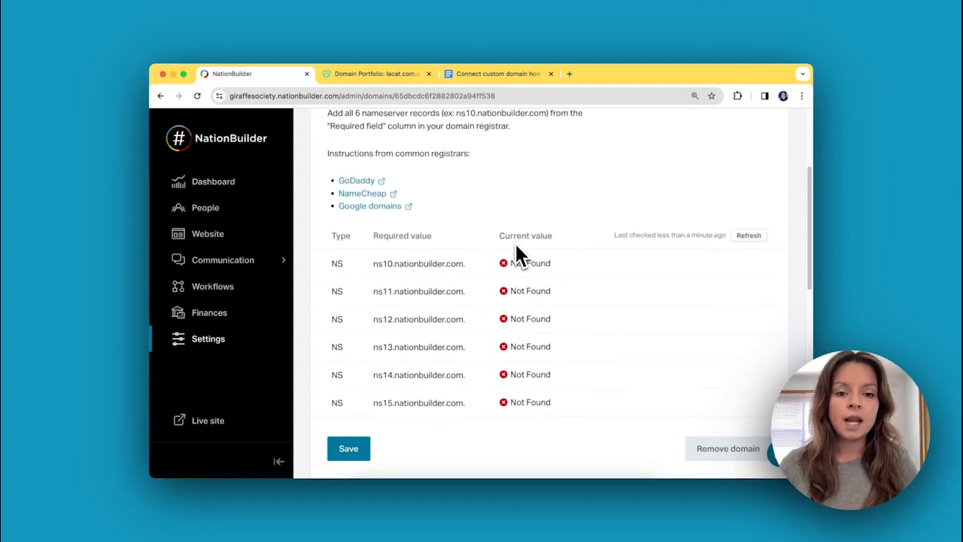
scroll("down", 3)
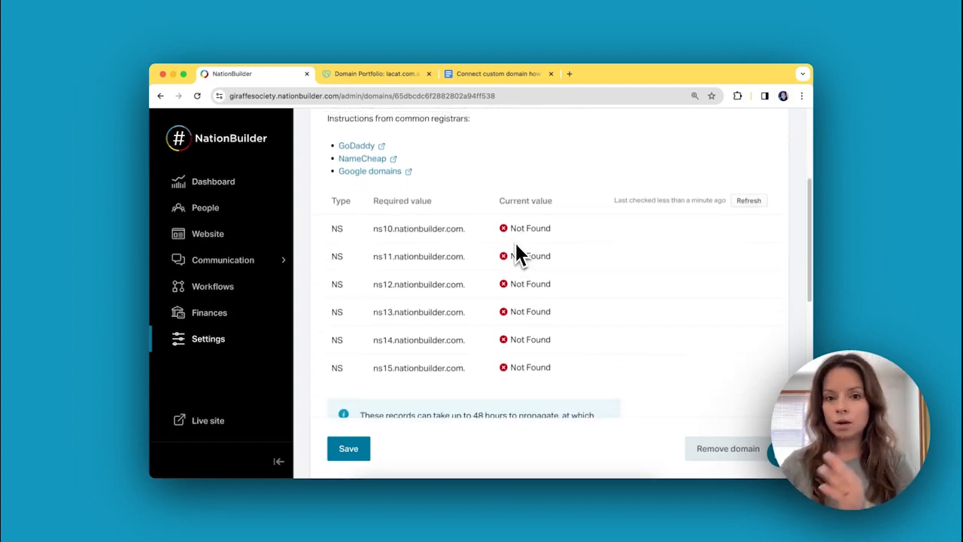
mouse_move(397, 249)
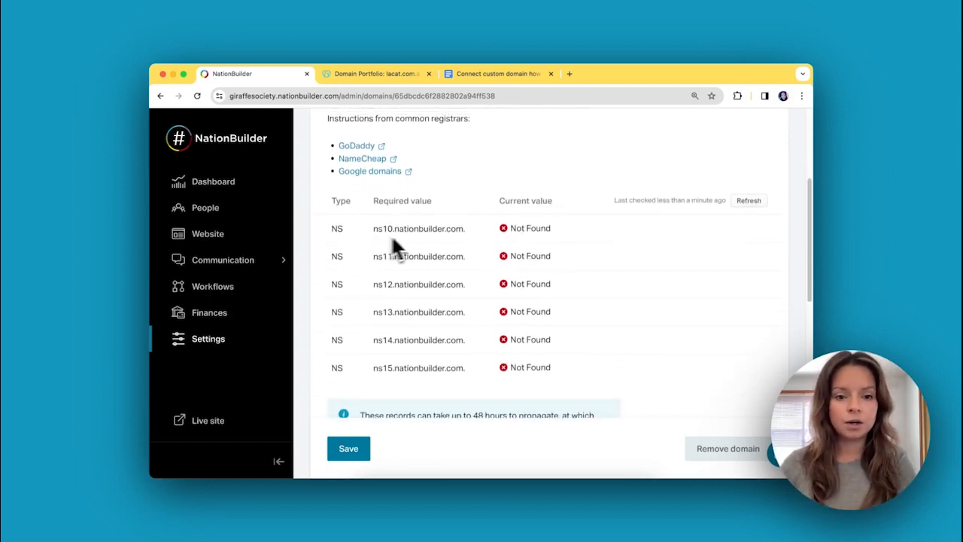
mouse_move(429, 388)
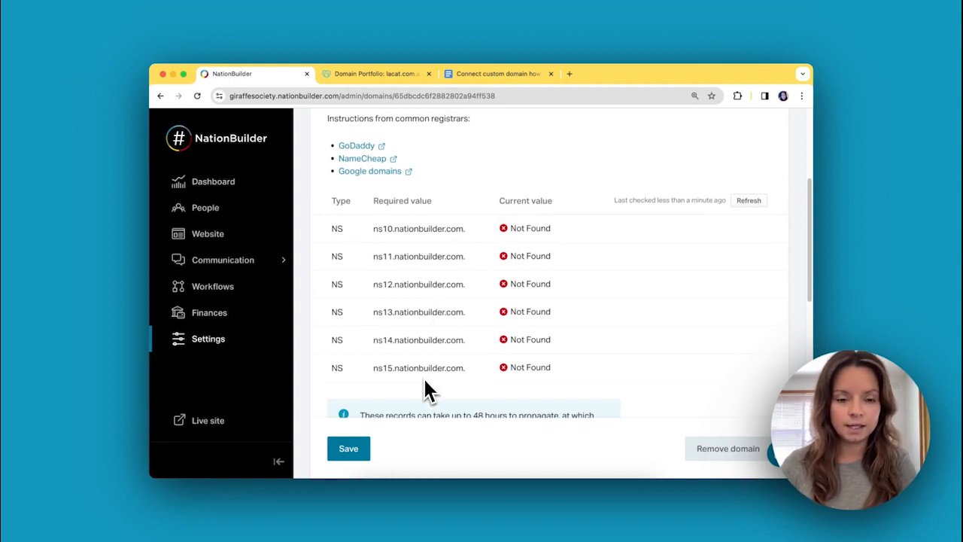
mouse_move(335, 237)
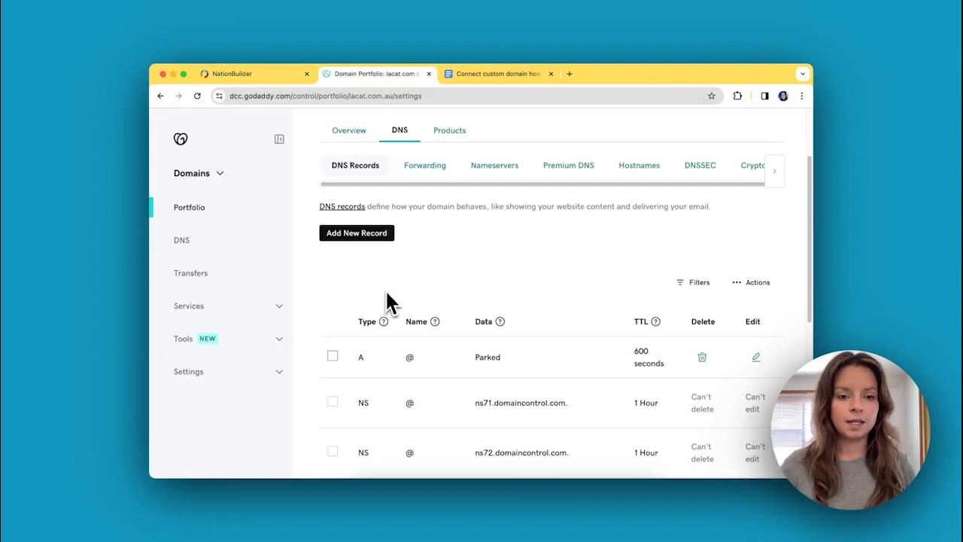
Add an NS record for @ pointing to ns10.nationbuilder.com
left_click(356, 233)
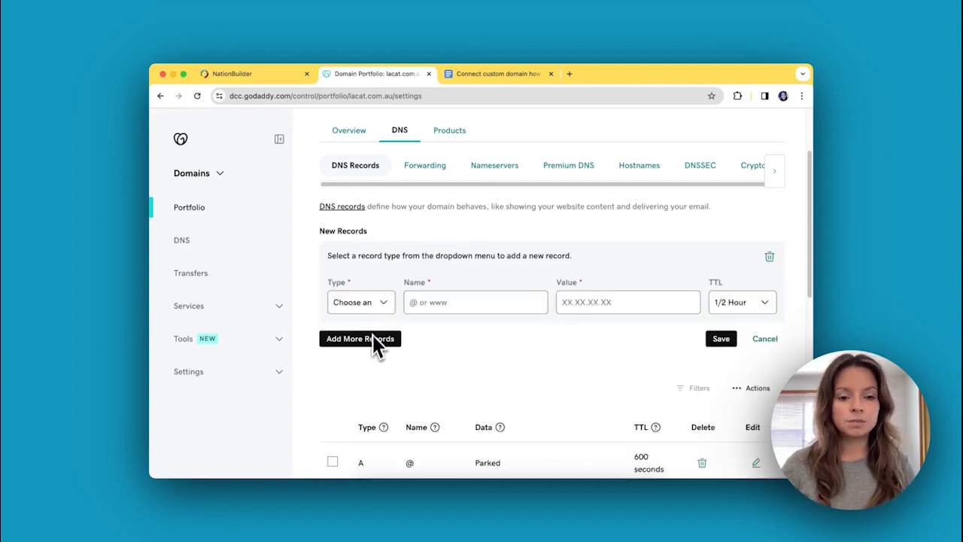
left_click(361, 302)
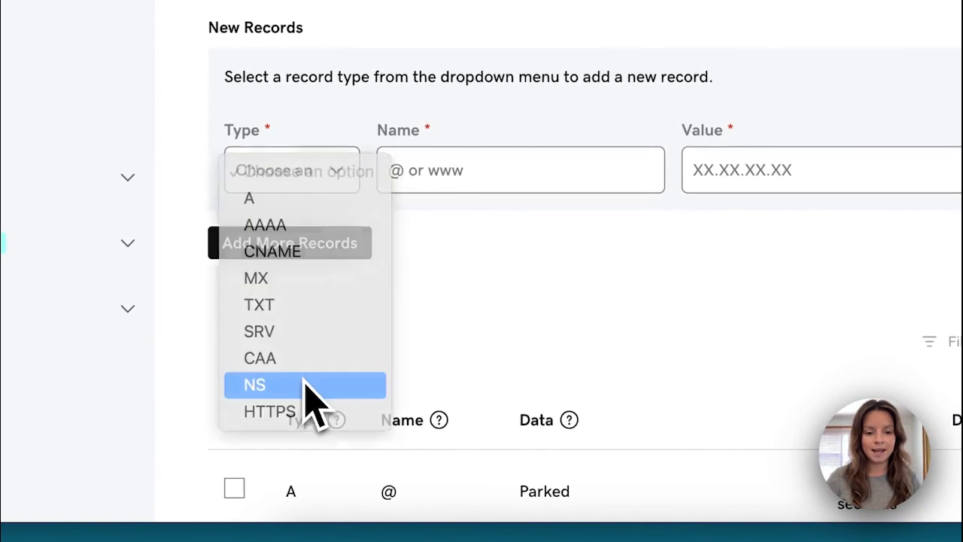
left_click(255, 385)
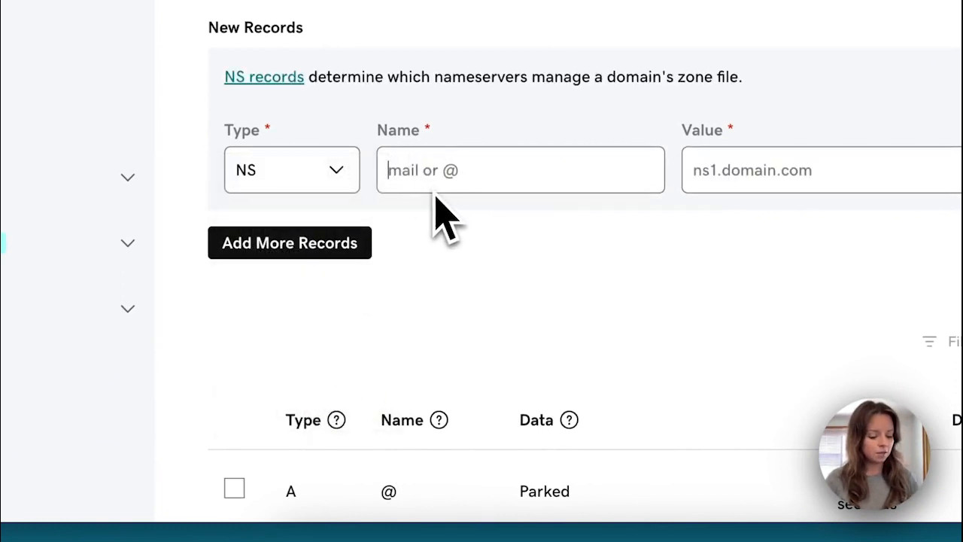
type("@")
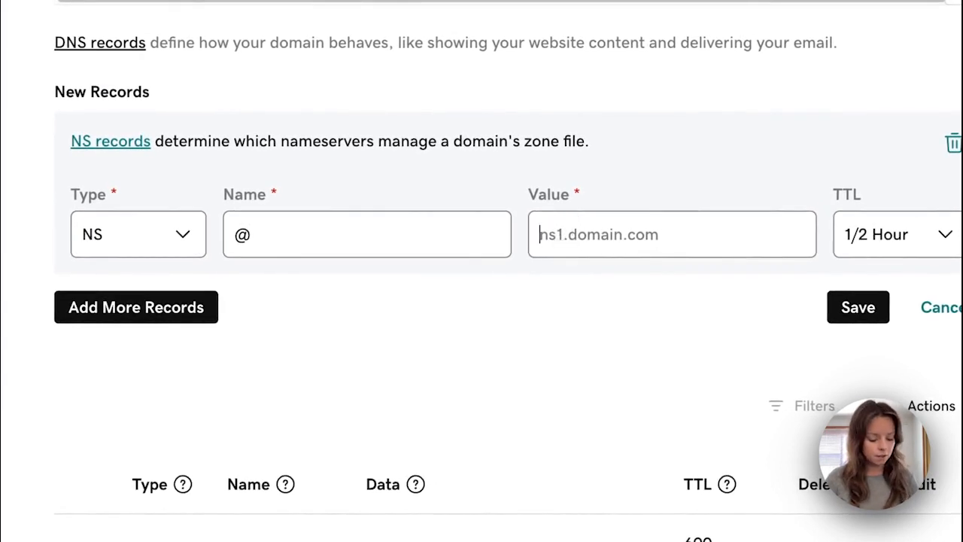
type("ns10.nationbuilder.com.")
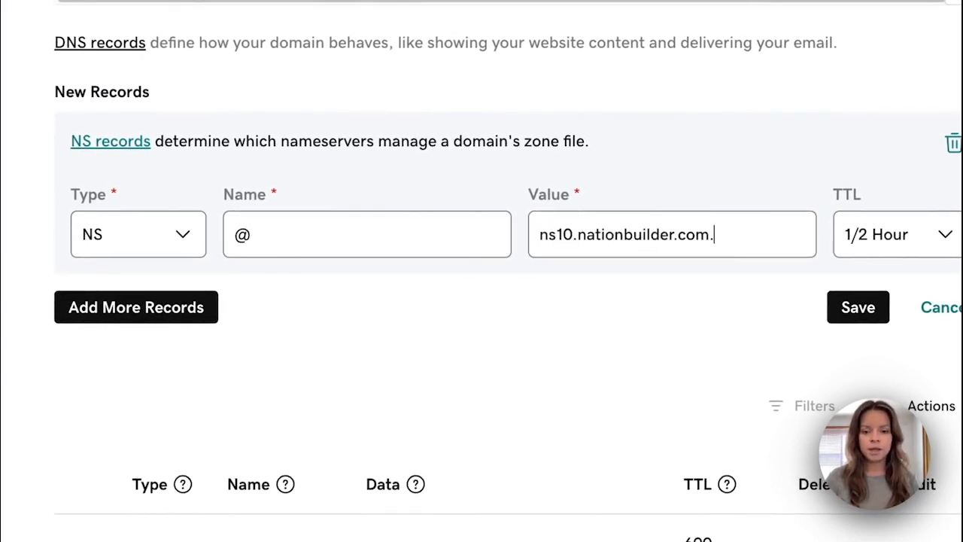
mouse_move(553, 270)
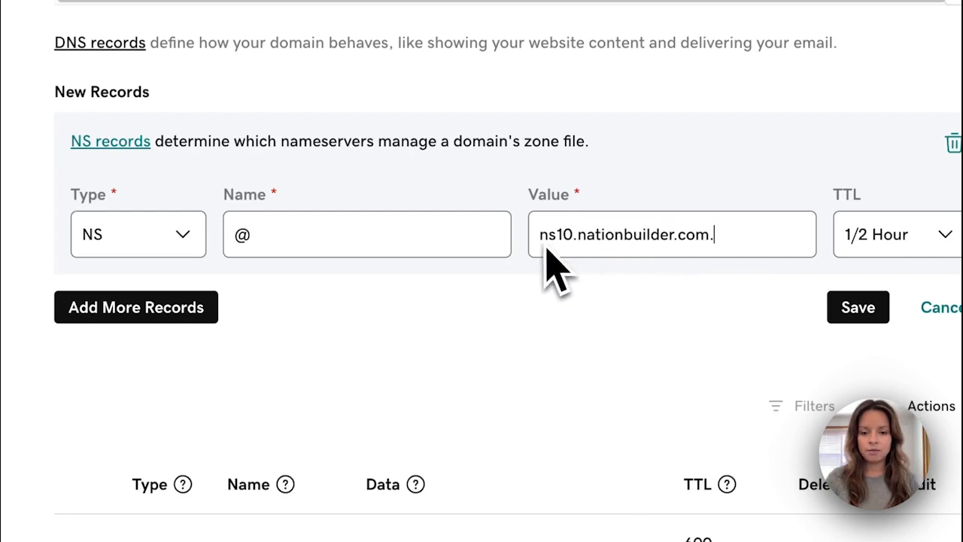
Add a second NS record with ns11.nationbuilder.com copied from NationBuilder
left_click(136, 307)
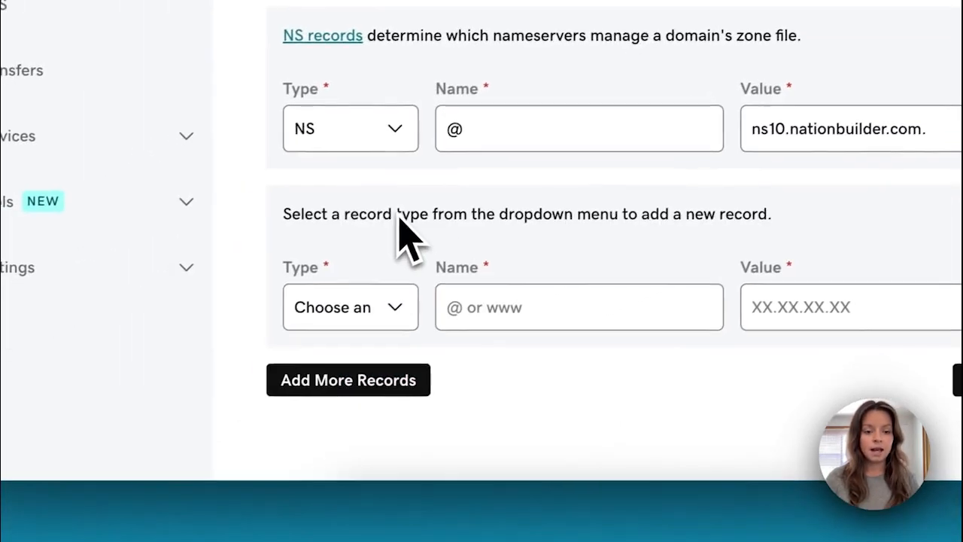
left_click(350, 307)
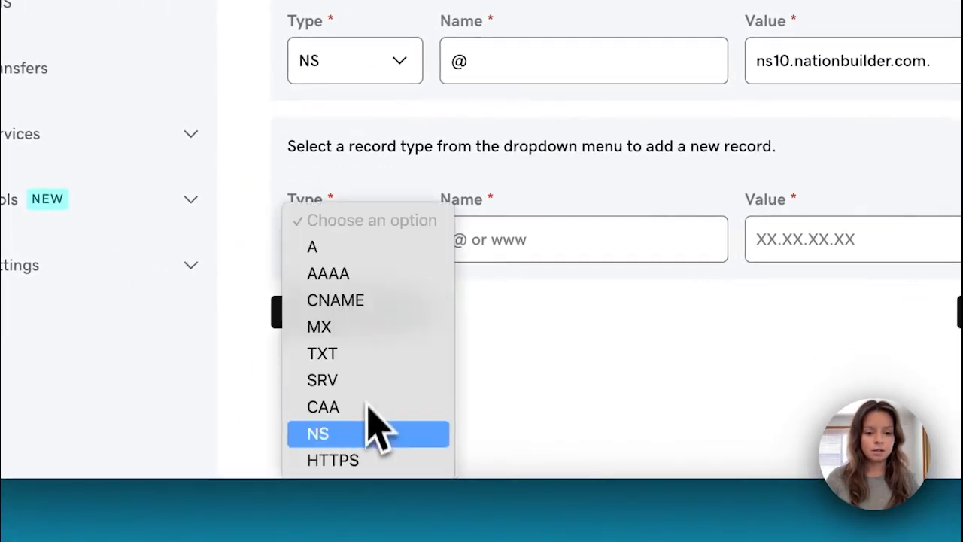
left_click(317, 432)
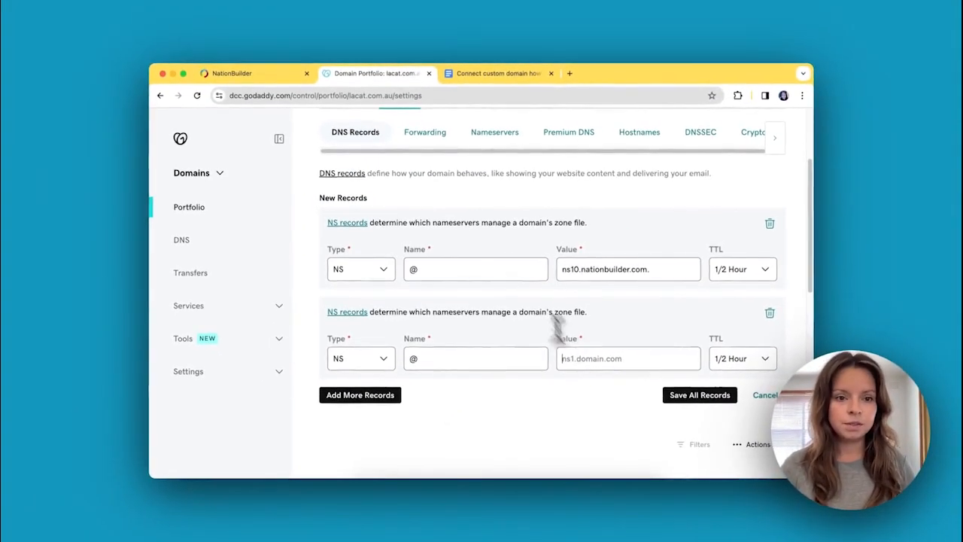
left_click(232, 73)
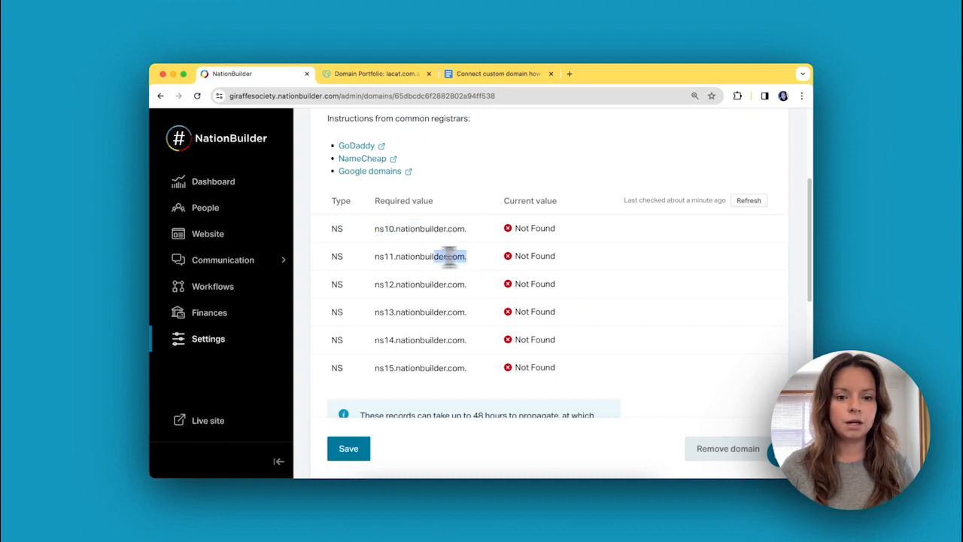
double_click(419, 256)
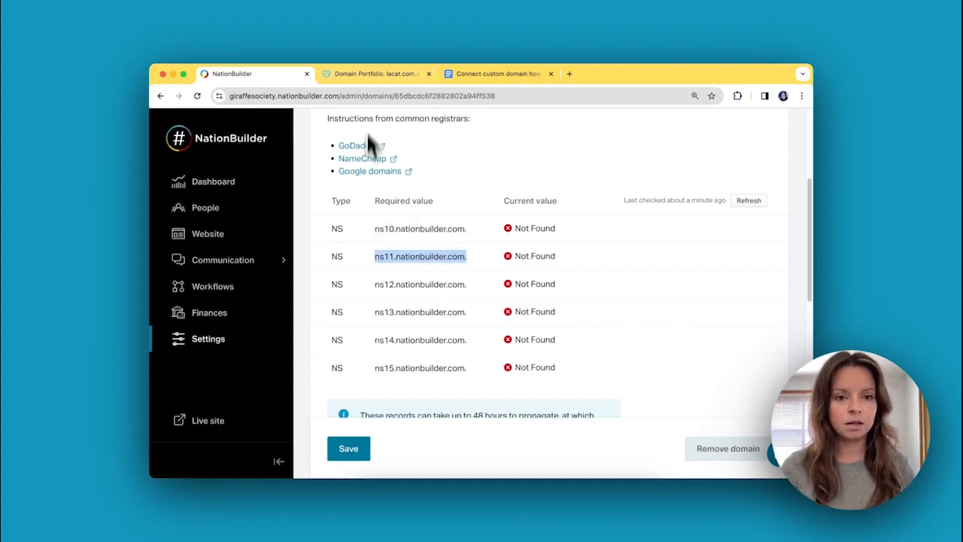
left_click(374, 74)
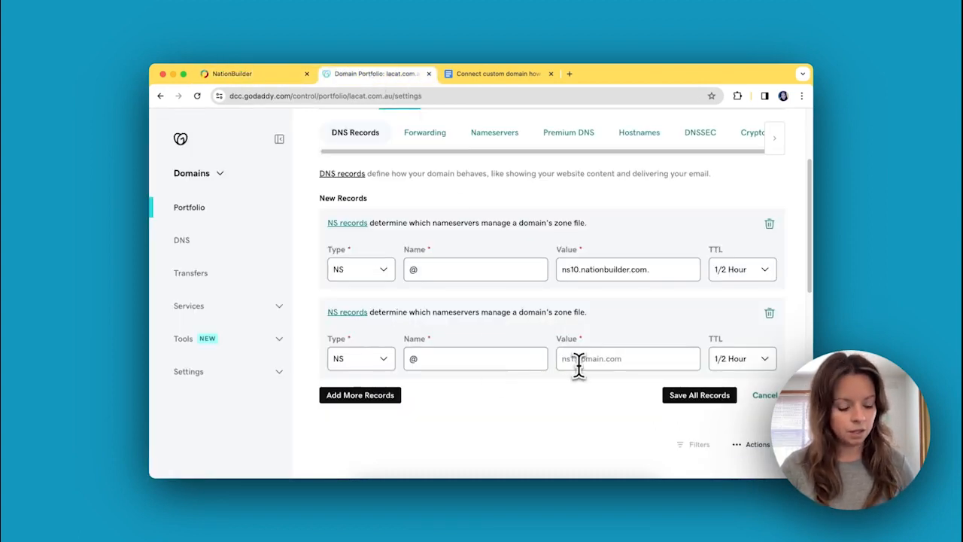
type("ns11.nationbuilder.com")
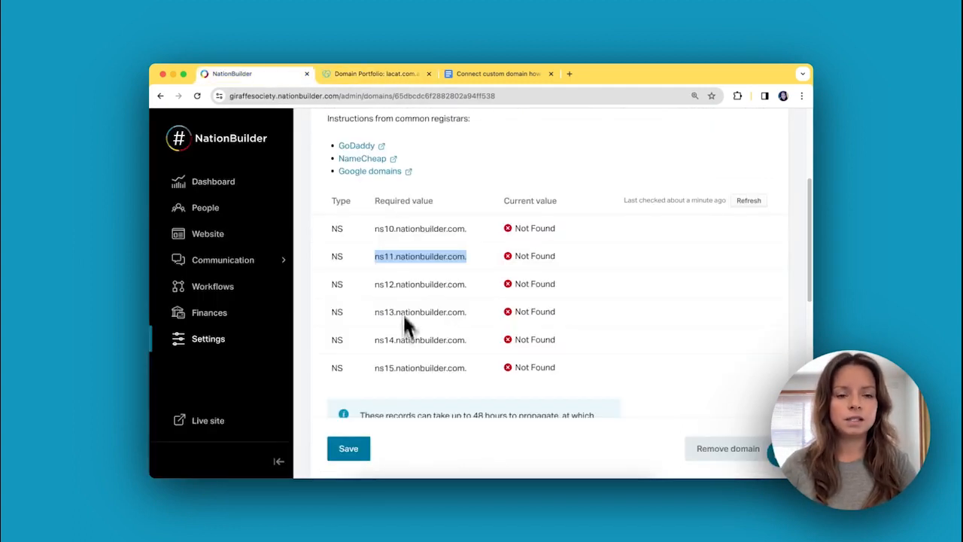
left_click(374, 74)
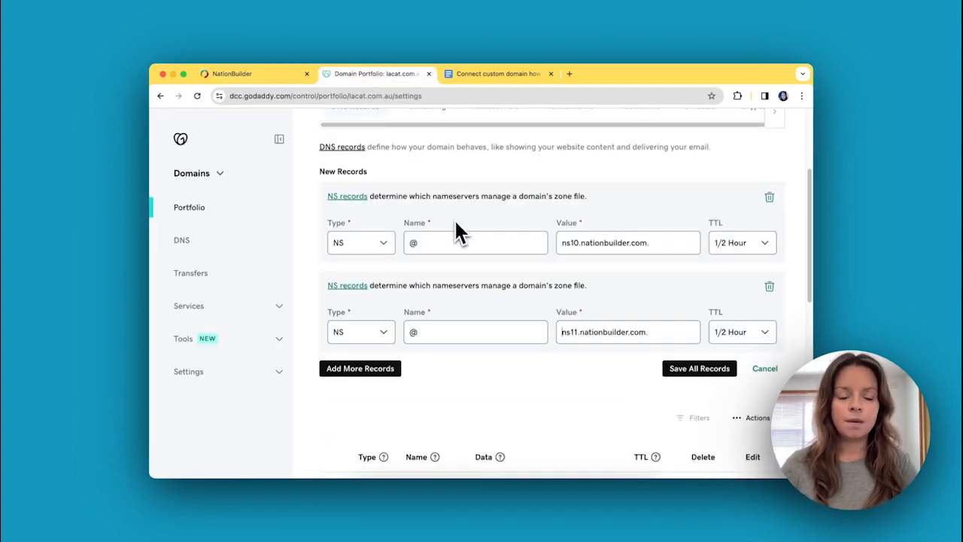
Scroll through the ns10–ns15 required values down to the propagation info box
scroll("down", 3)
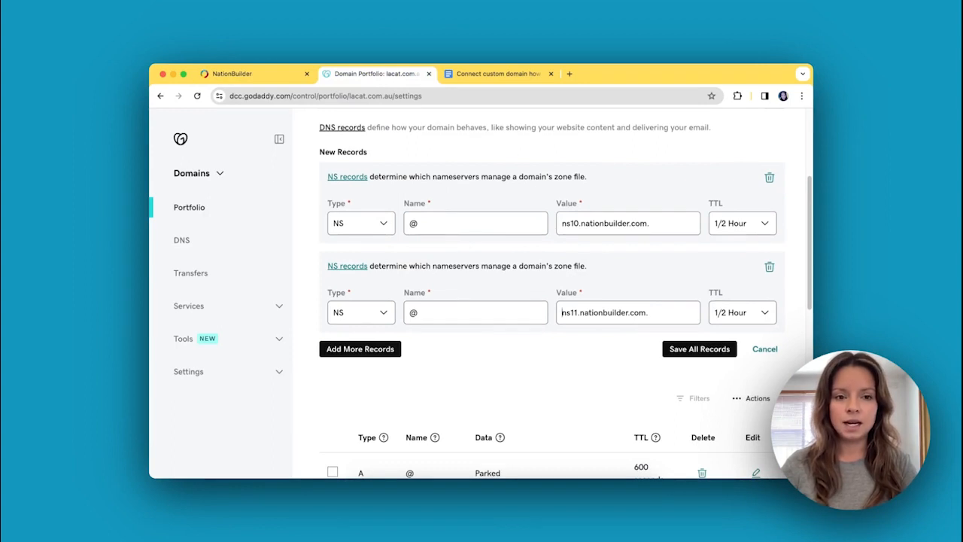
mouse_move(645, 348)
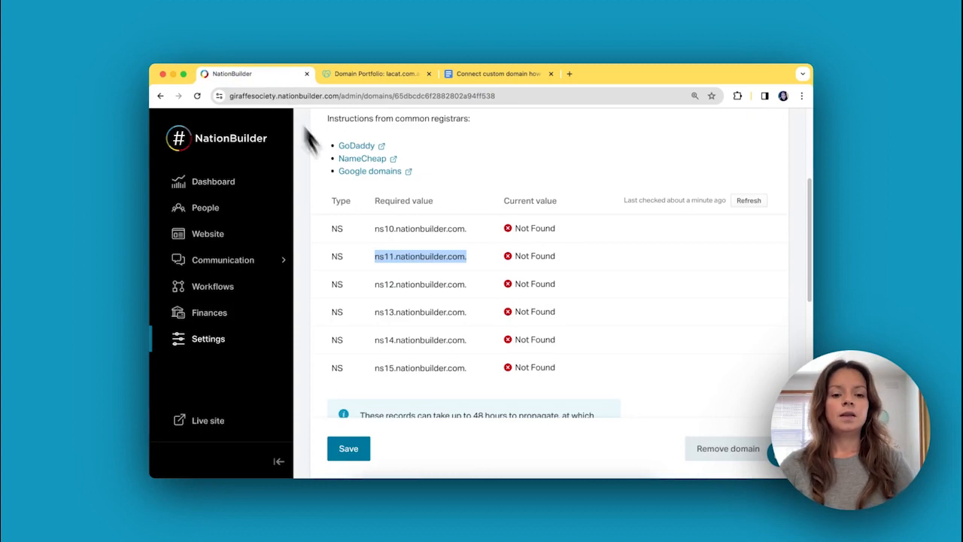
scroll("down", 3)
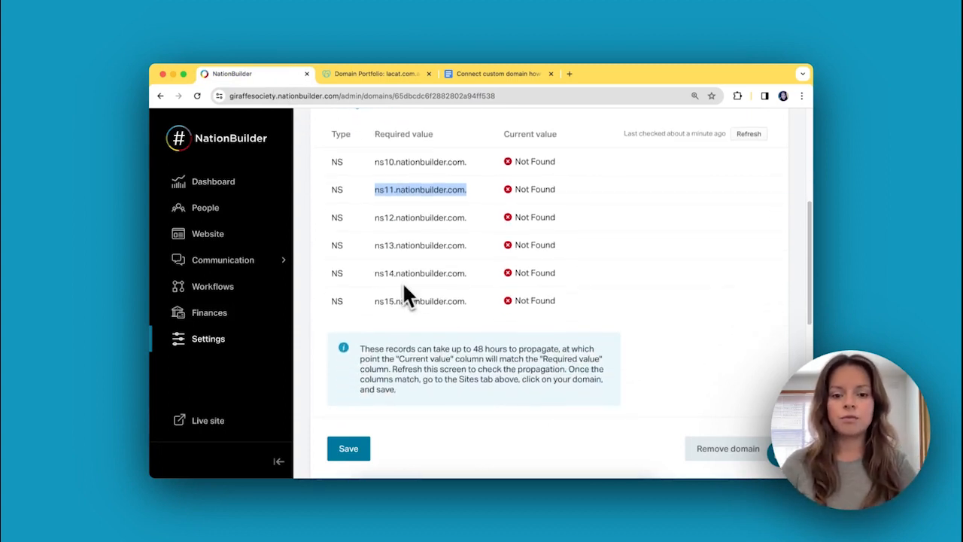
mouse_move(414, 286)
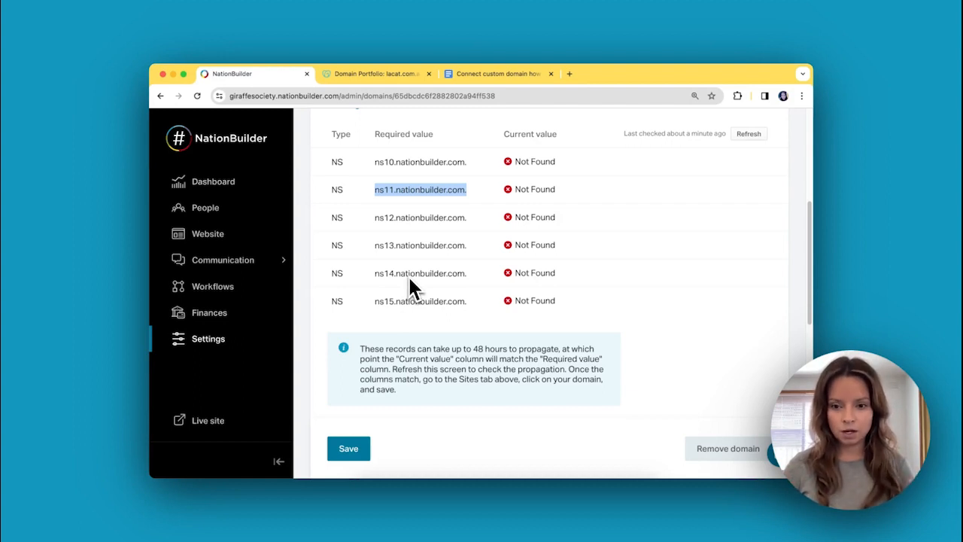
mouse_move(175, 423)
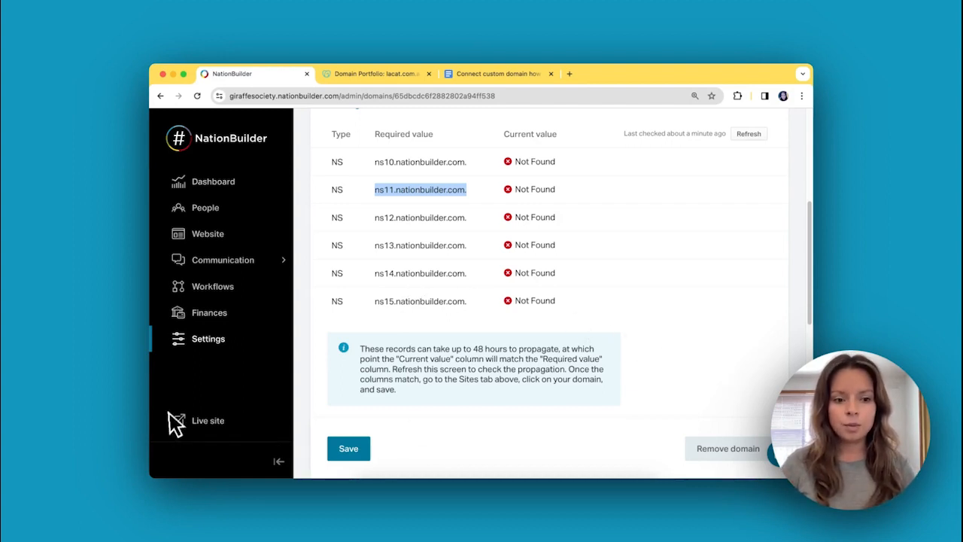
mouse_move(293, 350)
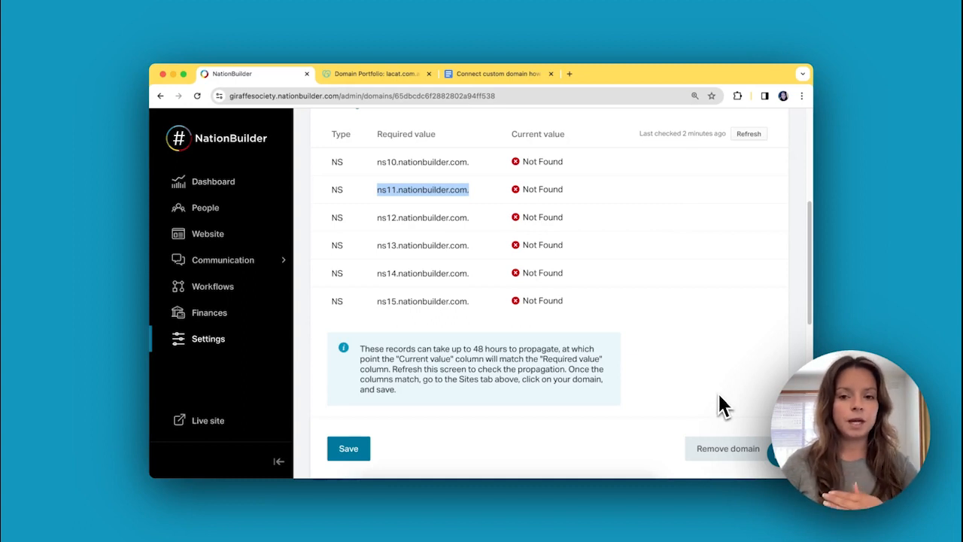
mouse_move(606, 203)
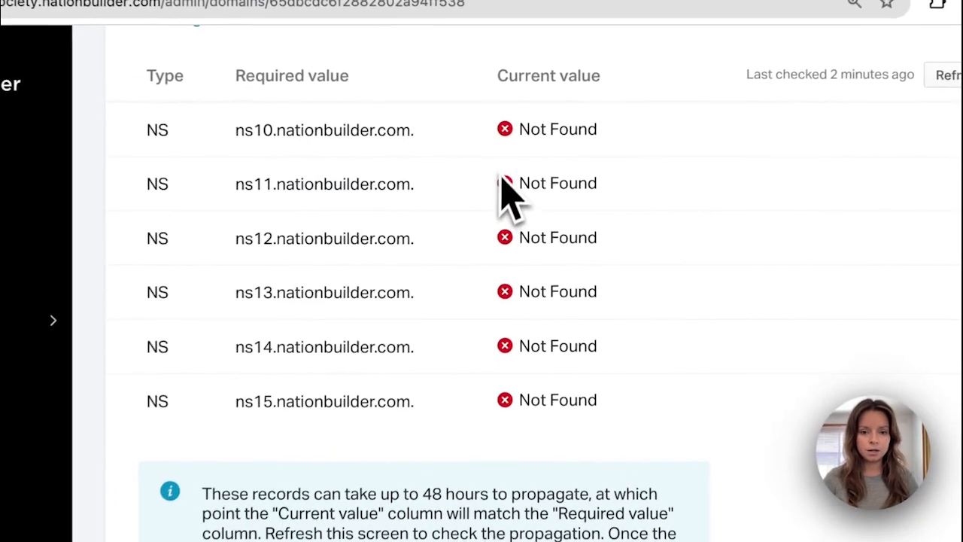
scroll("down", 3)
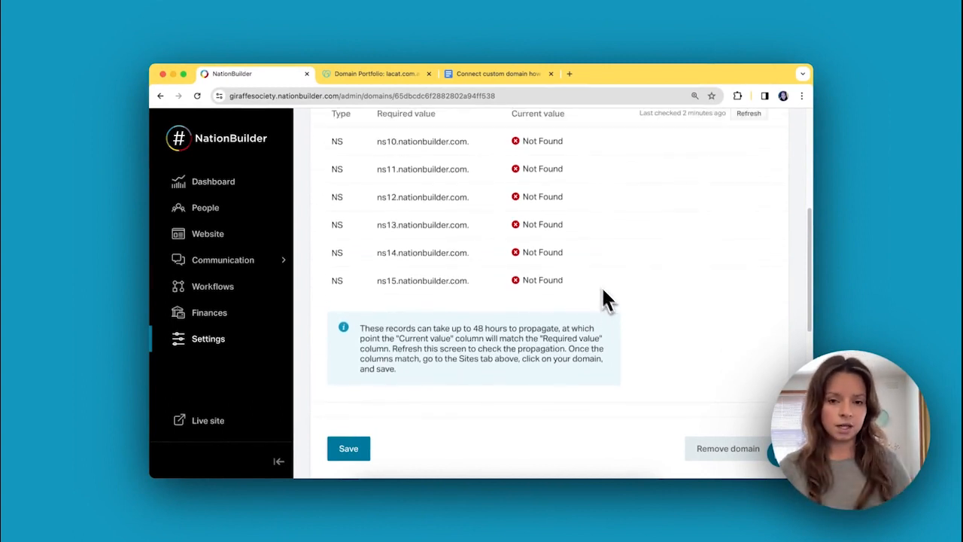
mouse_move(515, 331)
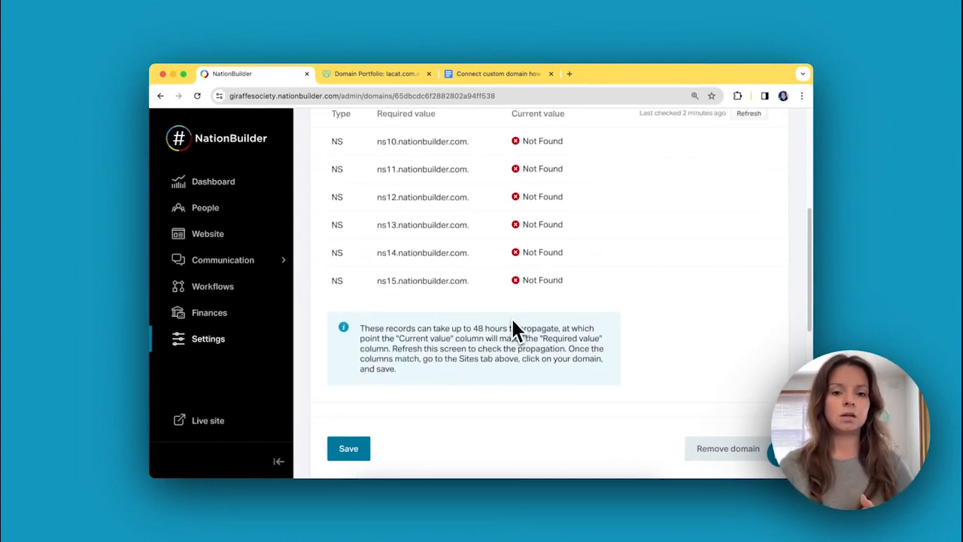
mouse_move(521, 311)
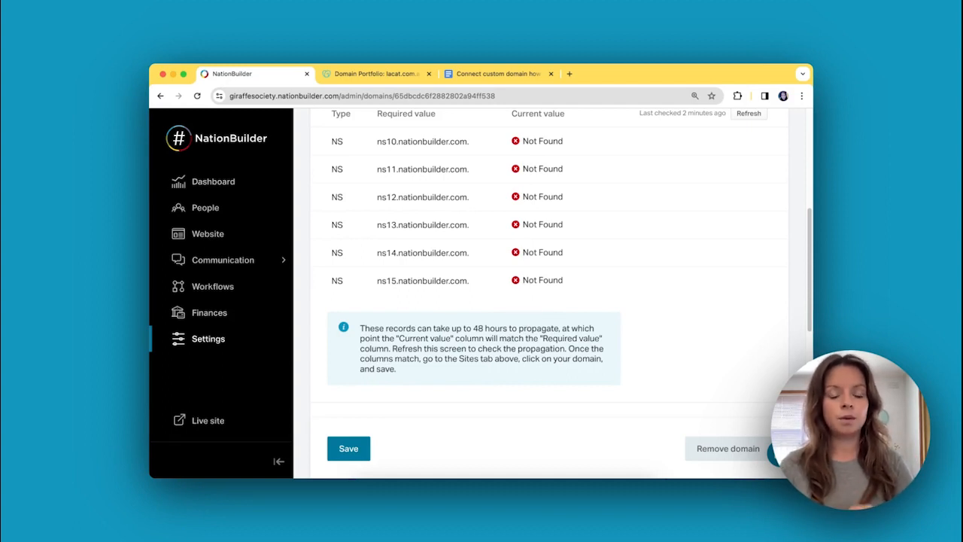
Pick G Suite as the email provider, then scroll down to the DMARC record section
scroll("down", 3)
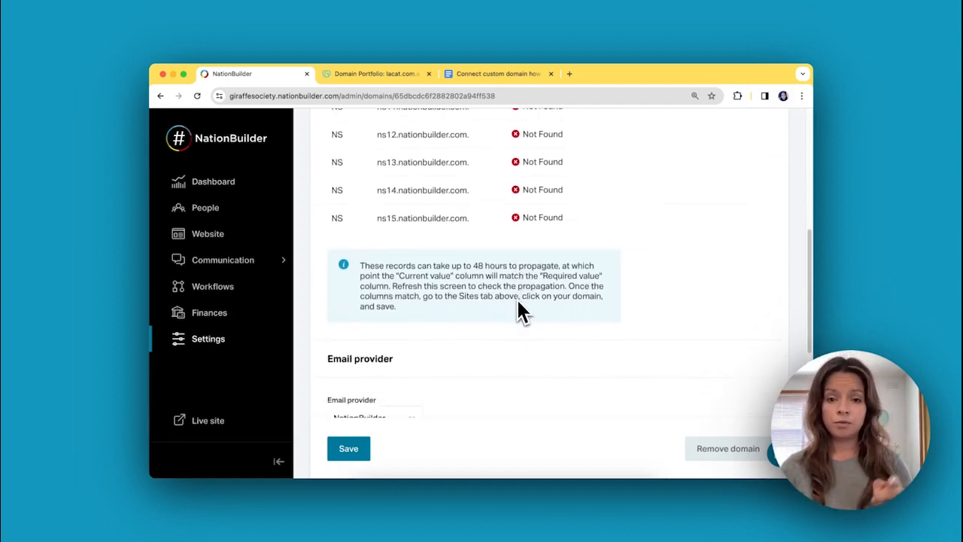
scroll("down", 3)
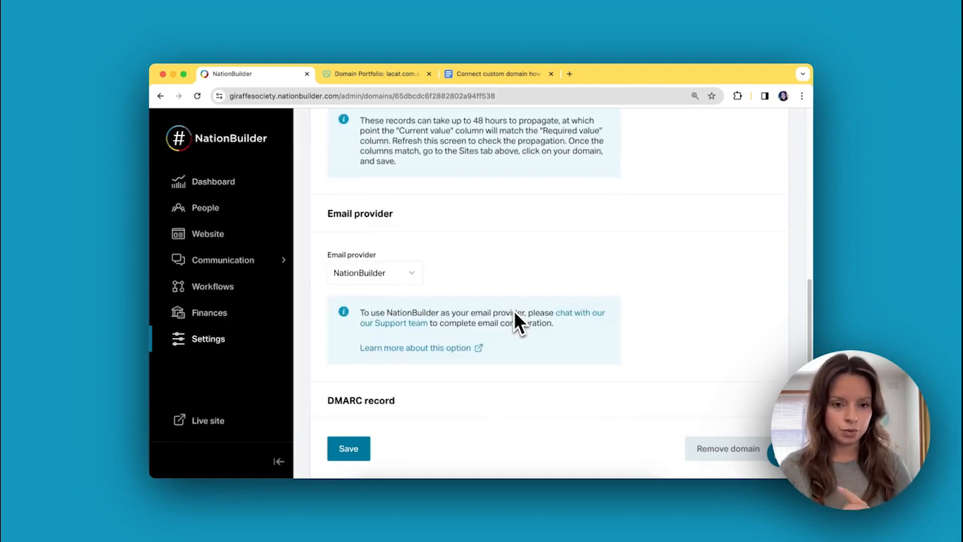
scroll("down", 3)
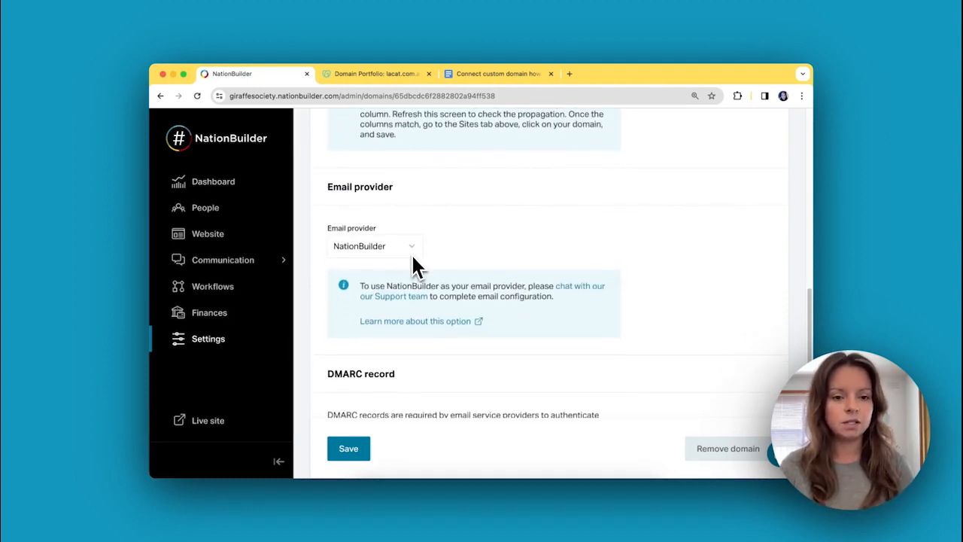
mouse_move(376, 213)
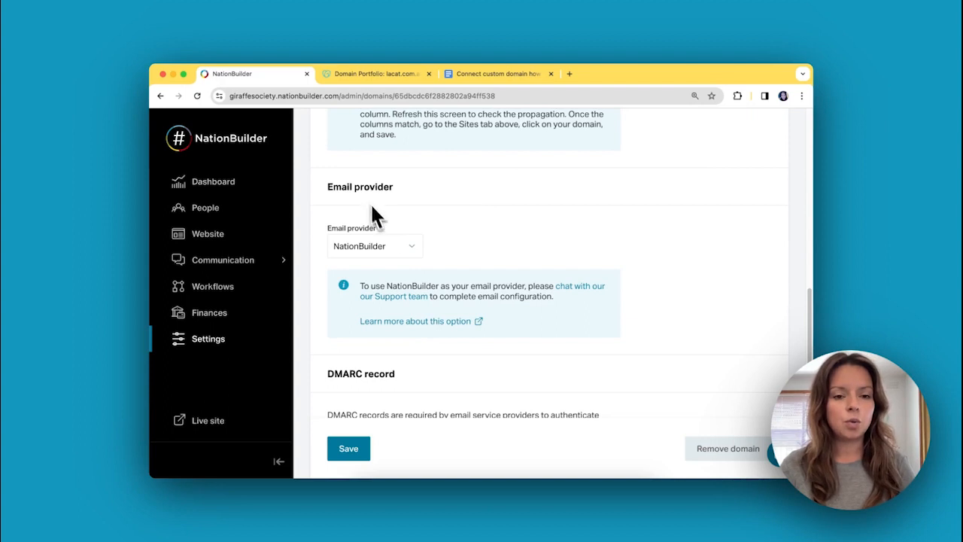
left_click(373, 246)
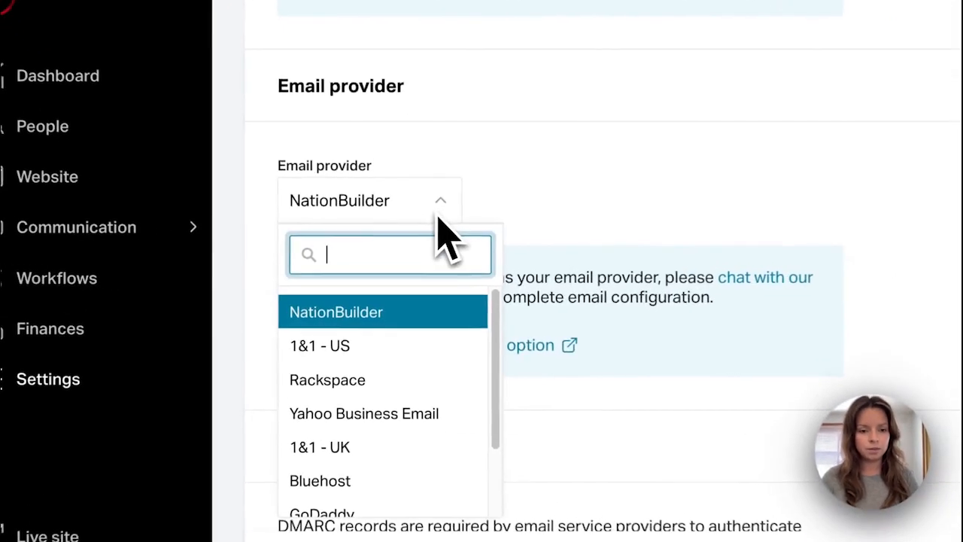
type("g")
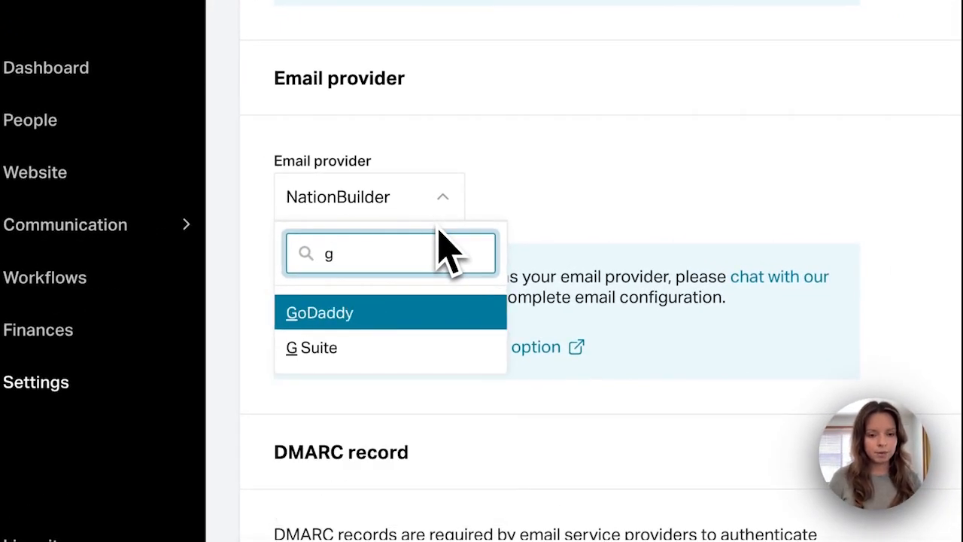
mouse_move(467, 348)
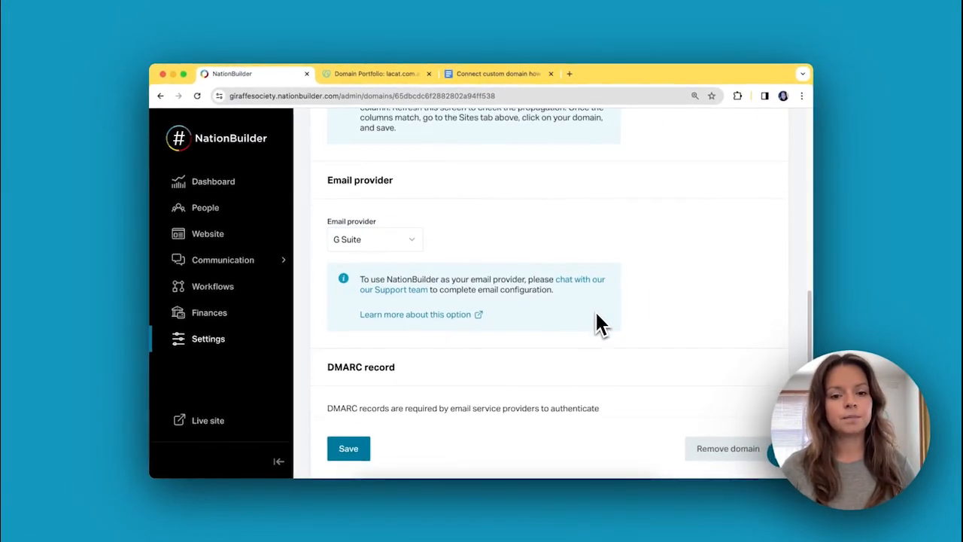
scroll("down", 3)
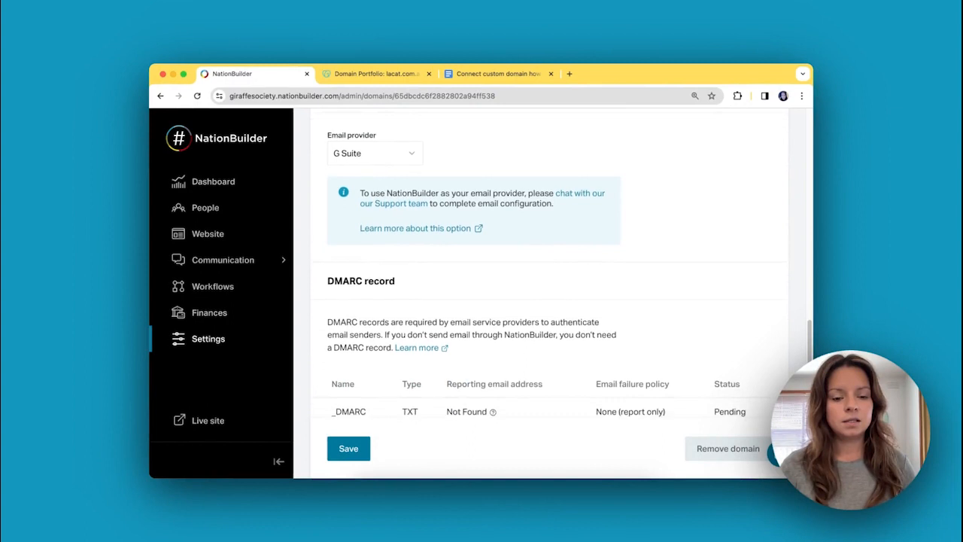
scroll("down", 3)
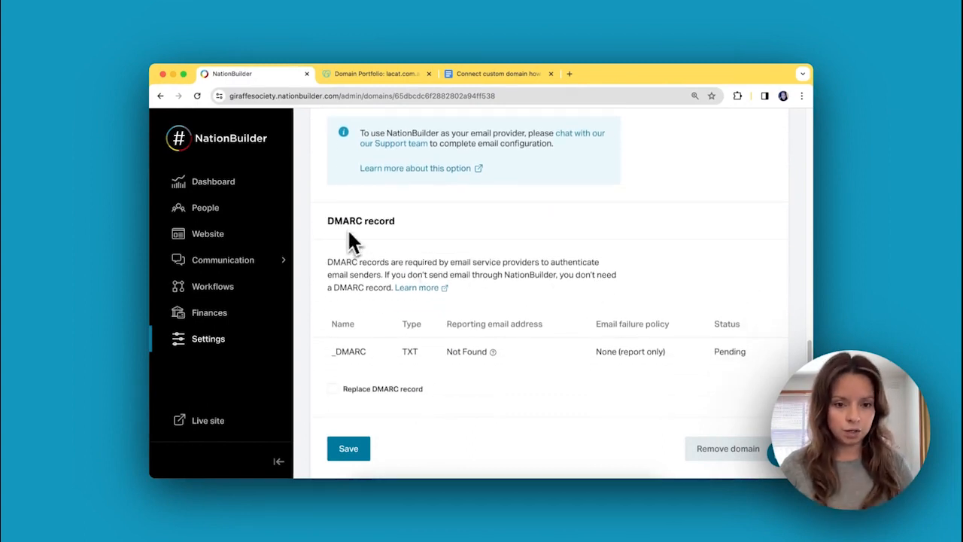
mouse_move(531, 297)
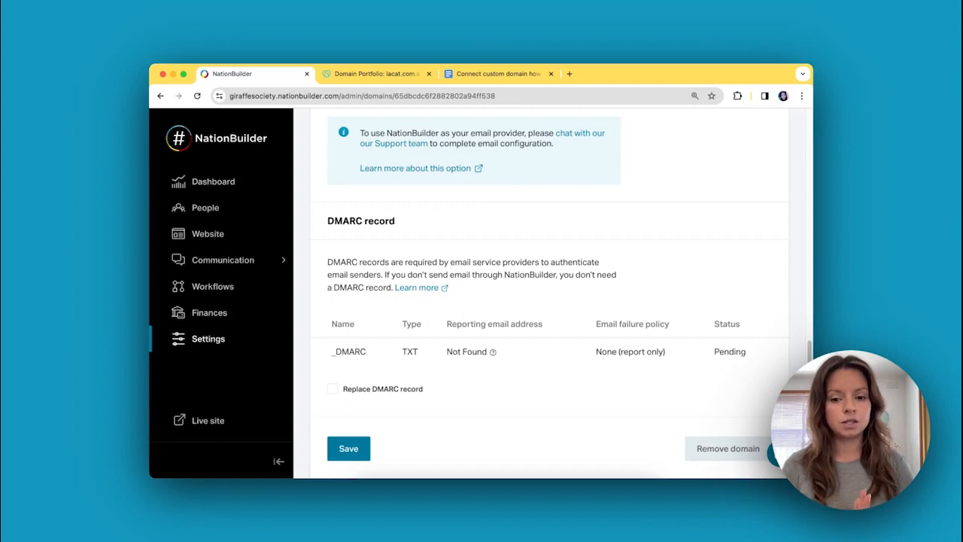
scroll("down", 3)
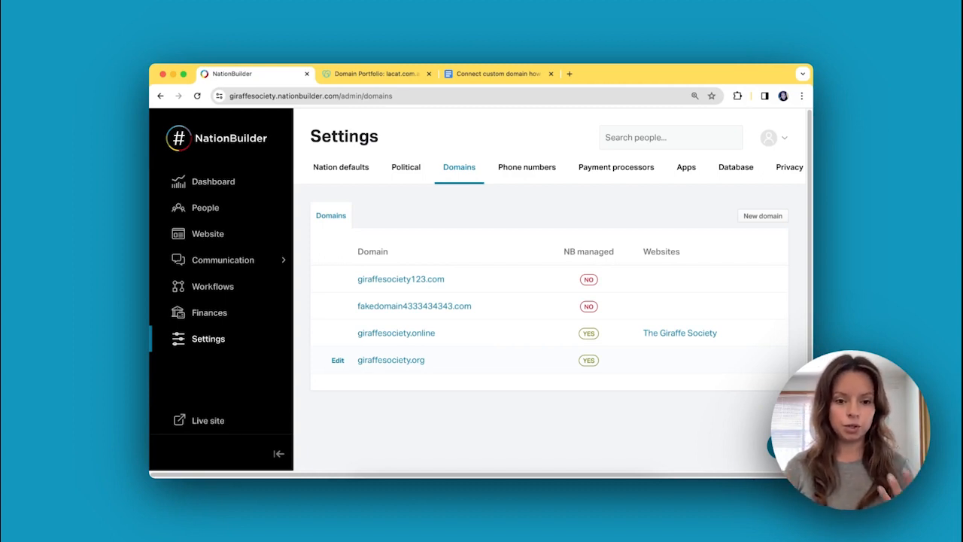
mouse_move(420, 334)
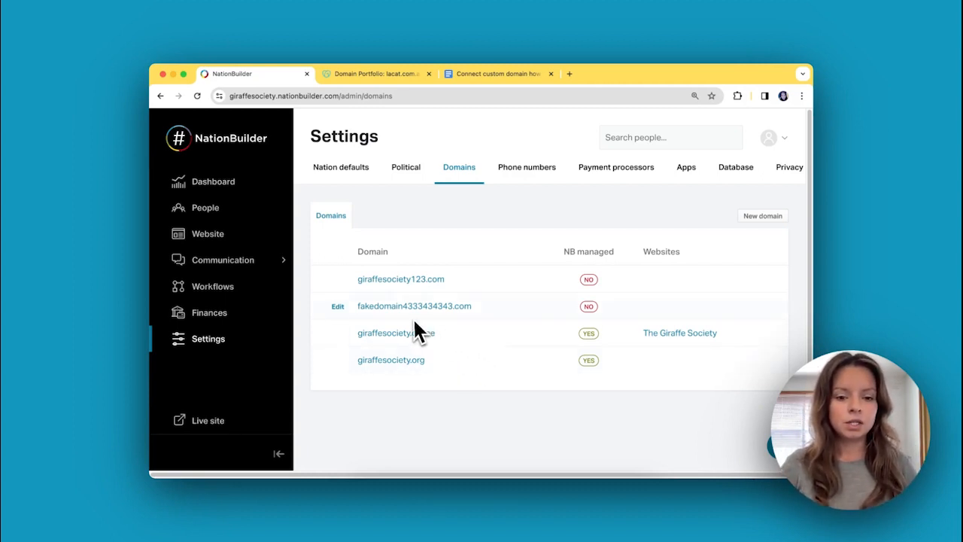
mouse_move(396, 339)
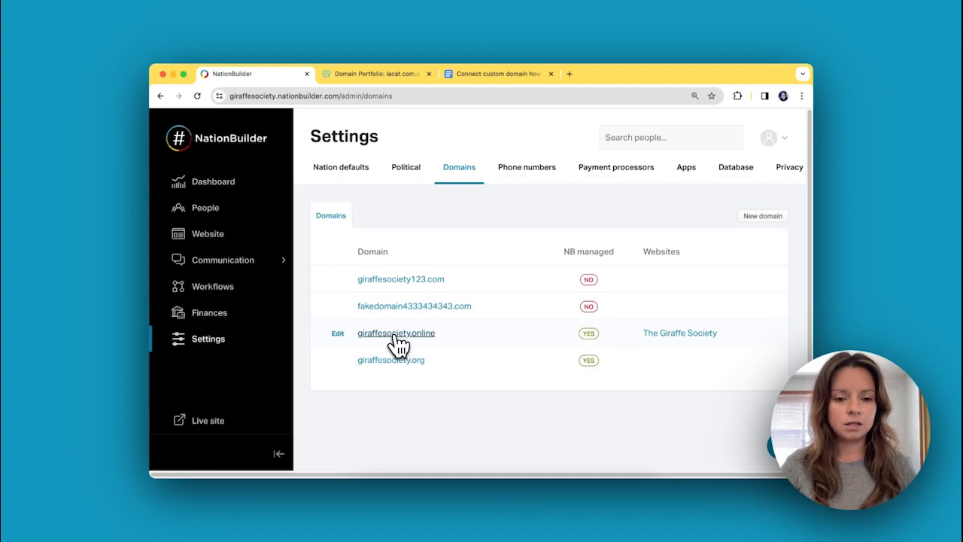
Open giraffesociety.online from the domains list
left_click(397, 333)
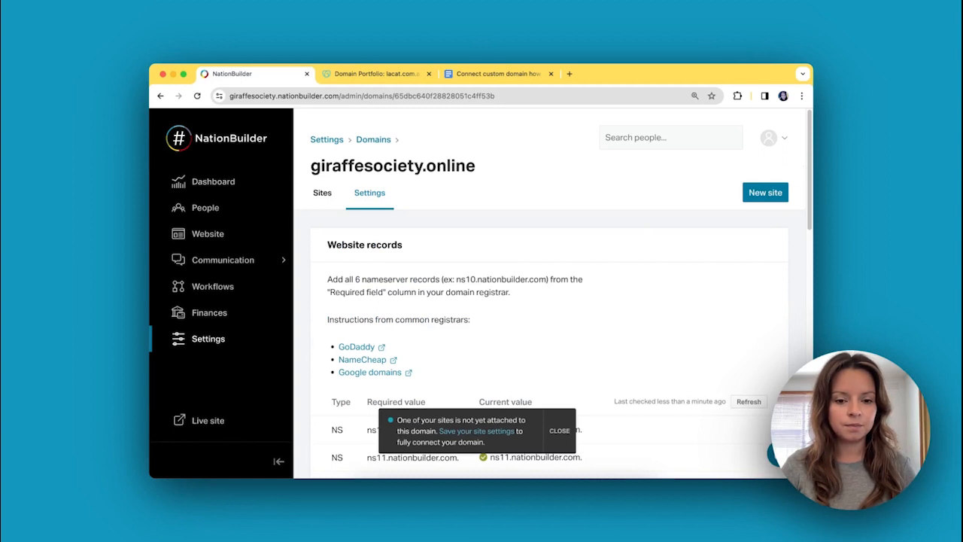
mouse_move(428, 433)
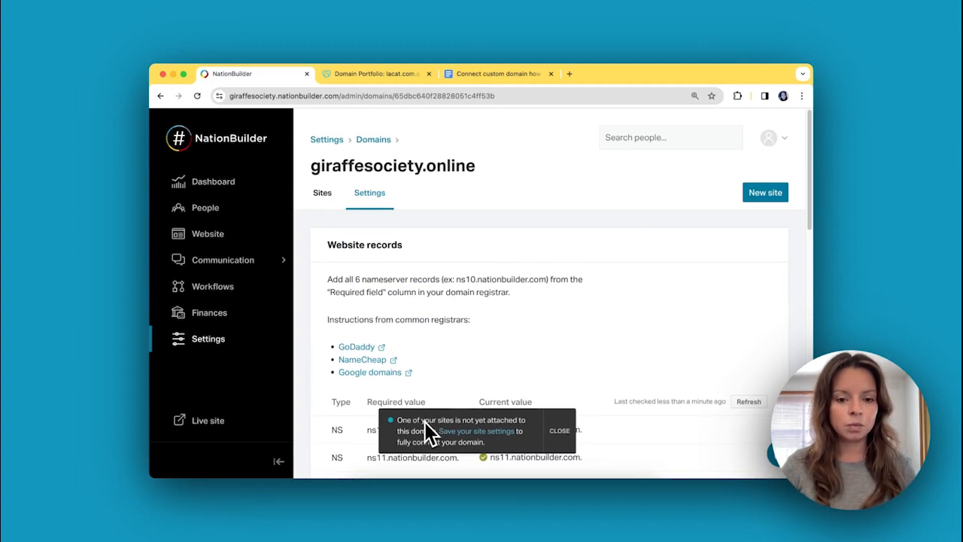
mouse_move(527, 444)
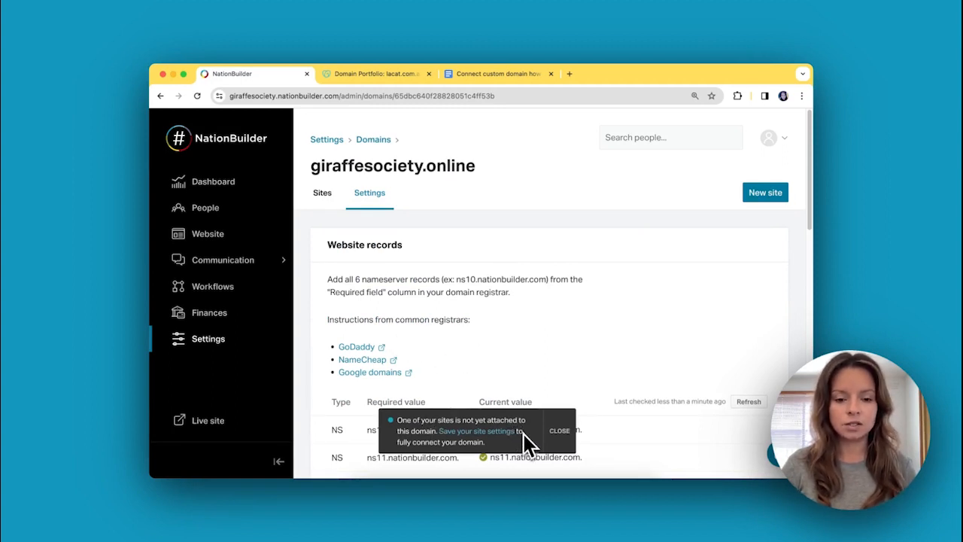
mouse_move(527, 455)
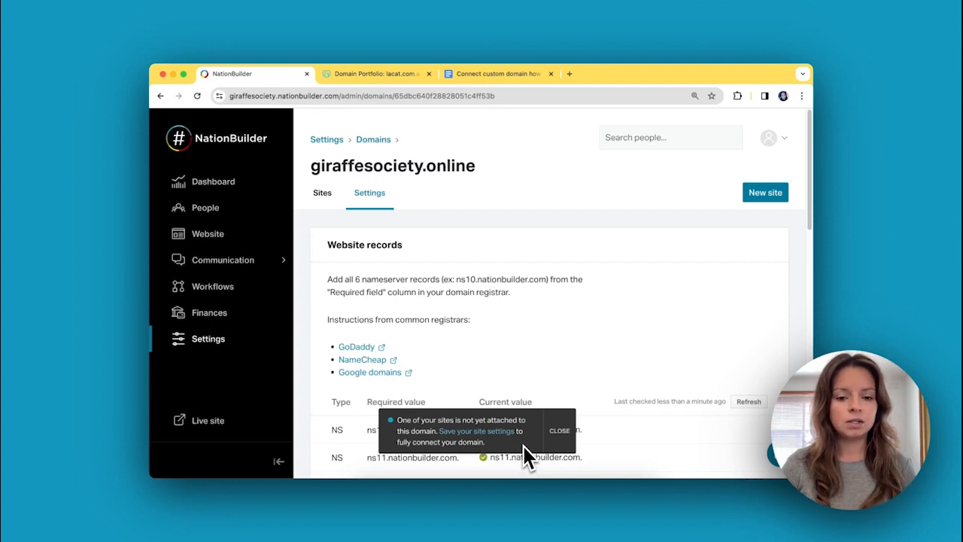
mouse_move(463, 402)
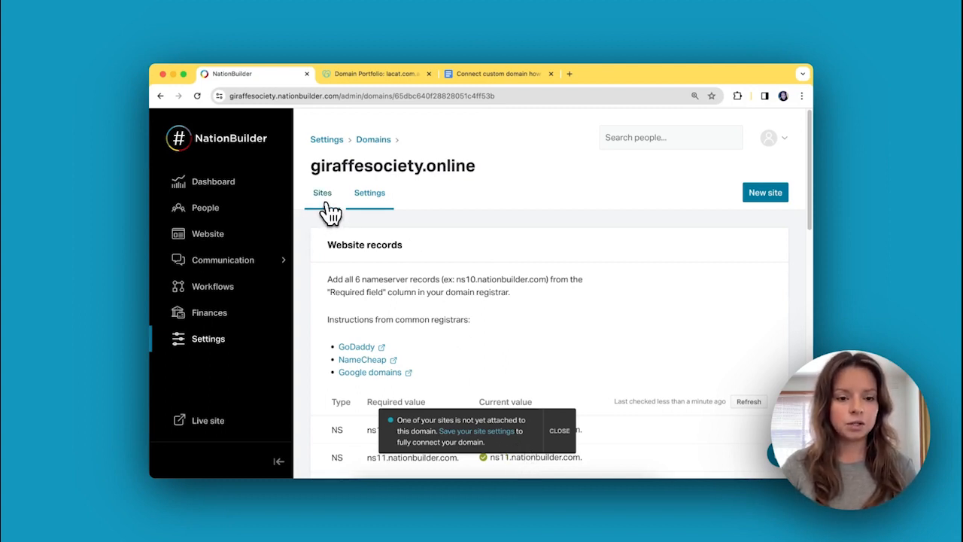
left_click(322, 192)
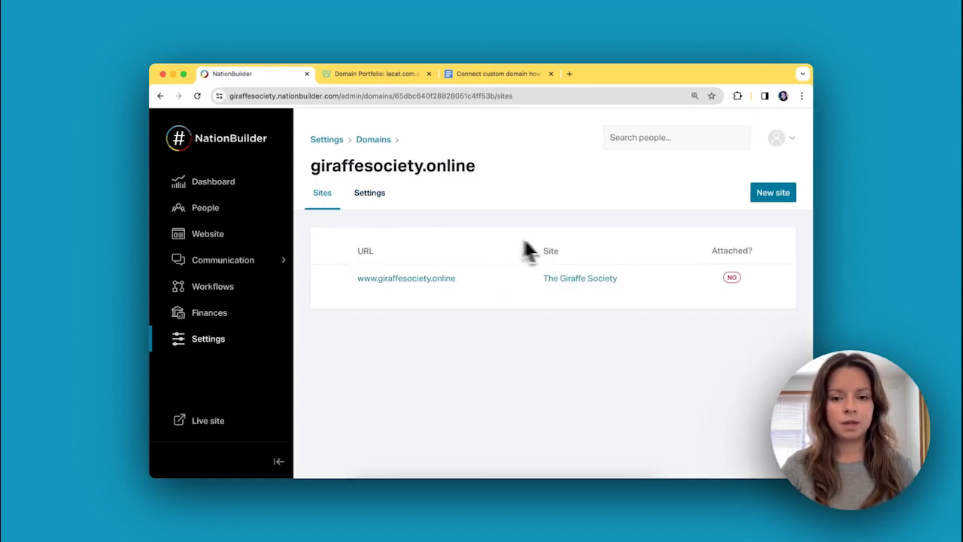
mouse_move(413, 284)
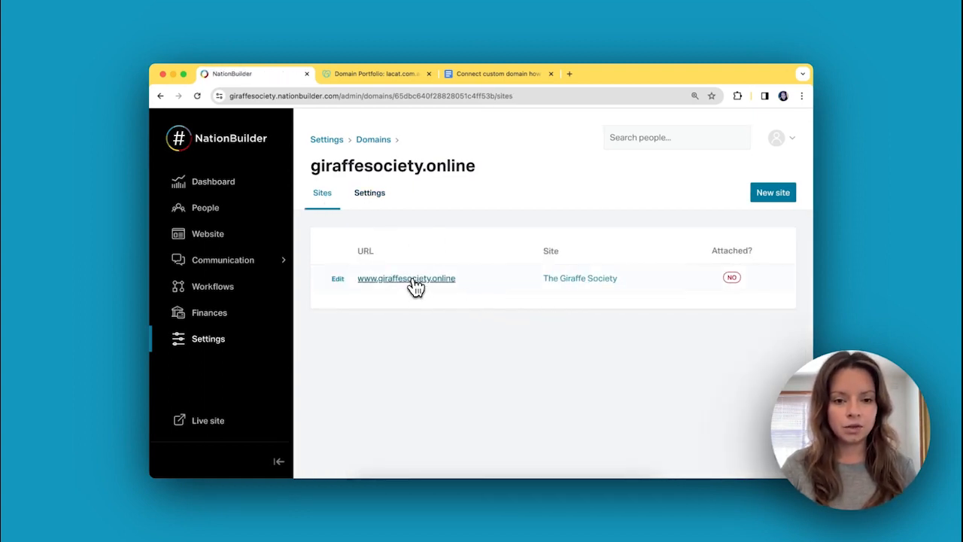
left_click(337, 279)
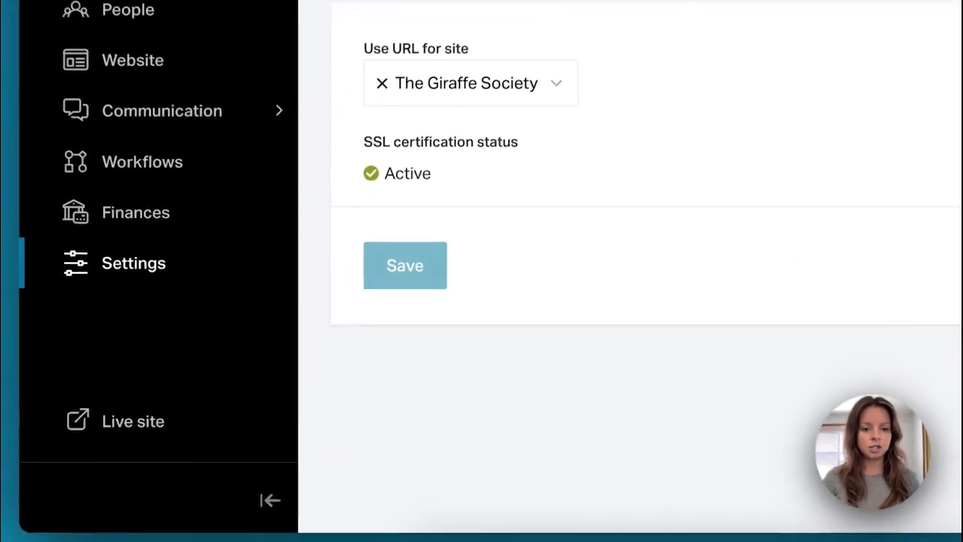
left_click(404, 265)
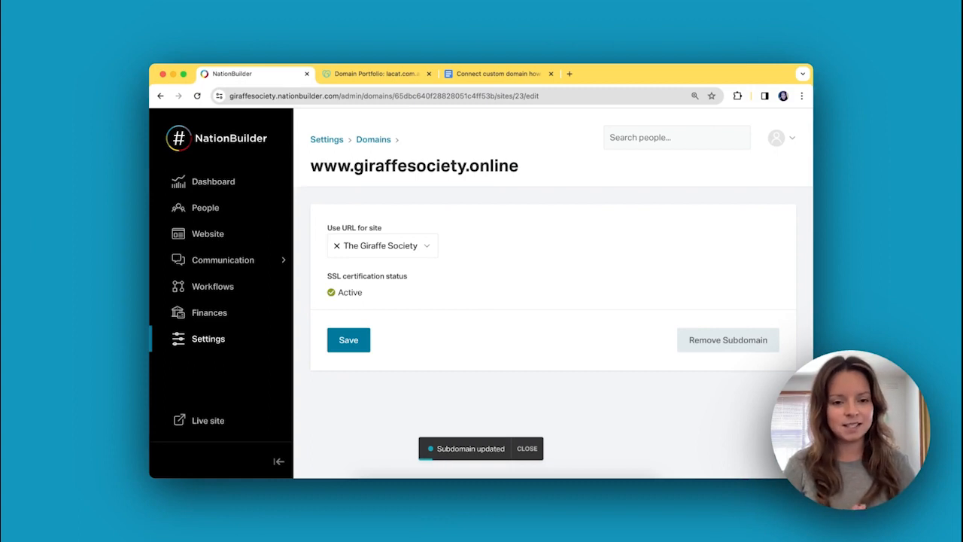
left_click(527, 448)
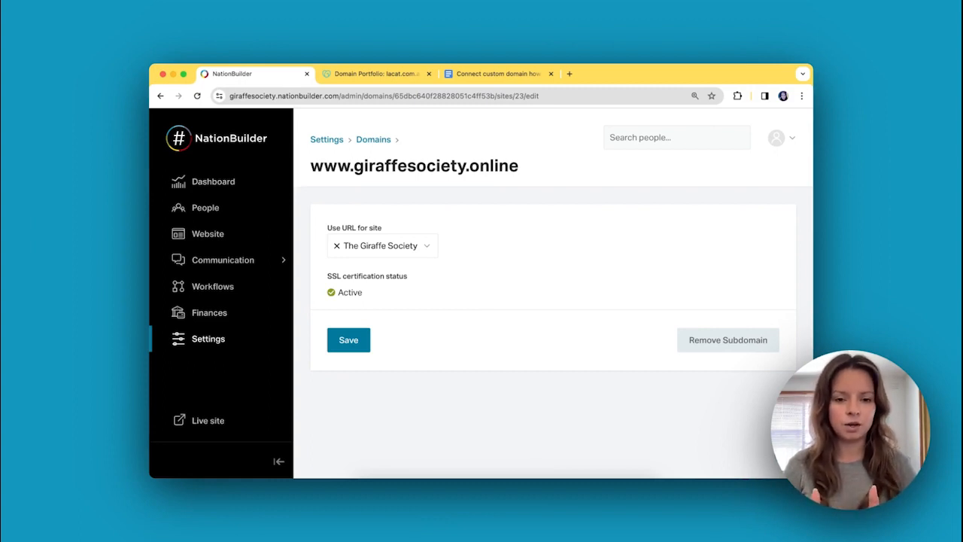
mouse_move(376, 301)
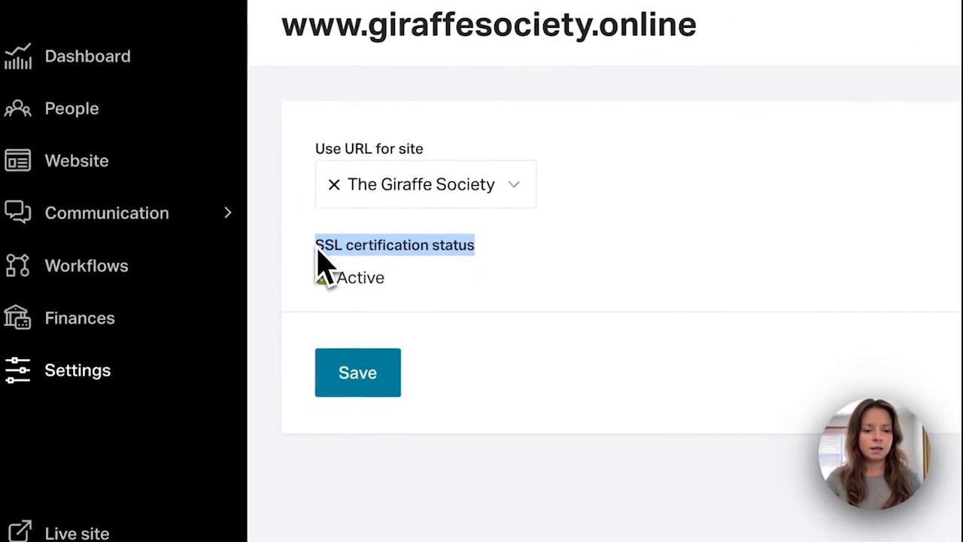
mouse_move(481, 290)
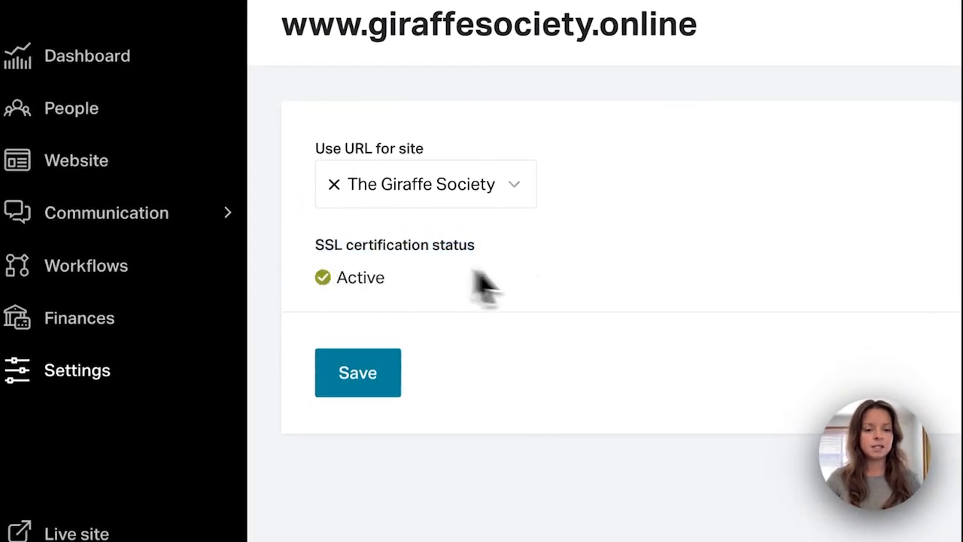
mouse_move(482, 331)
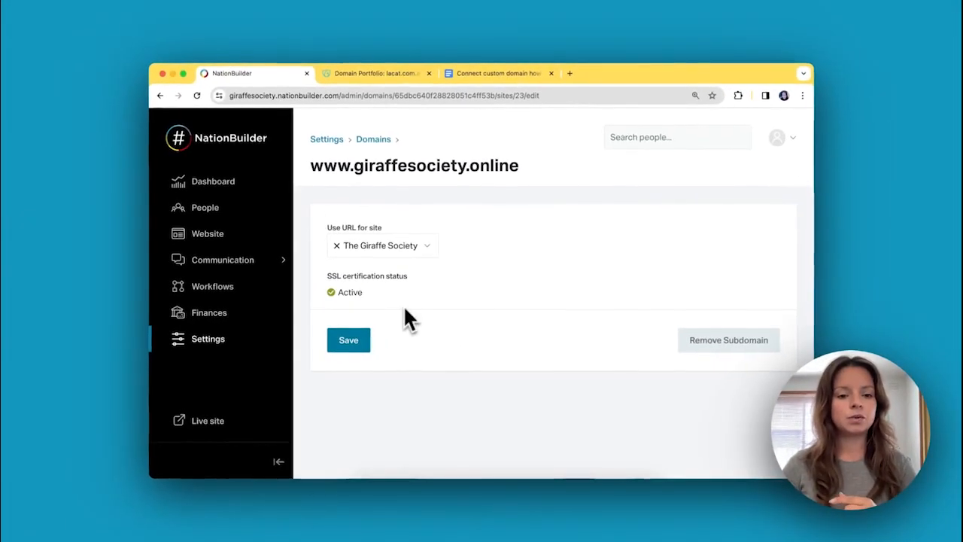
mouse_move(376, 304)
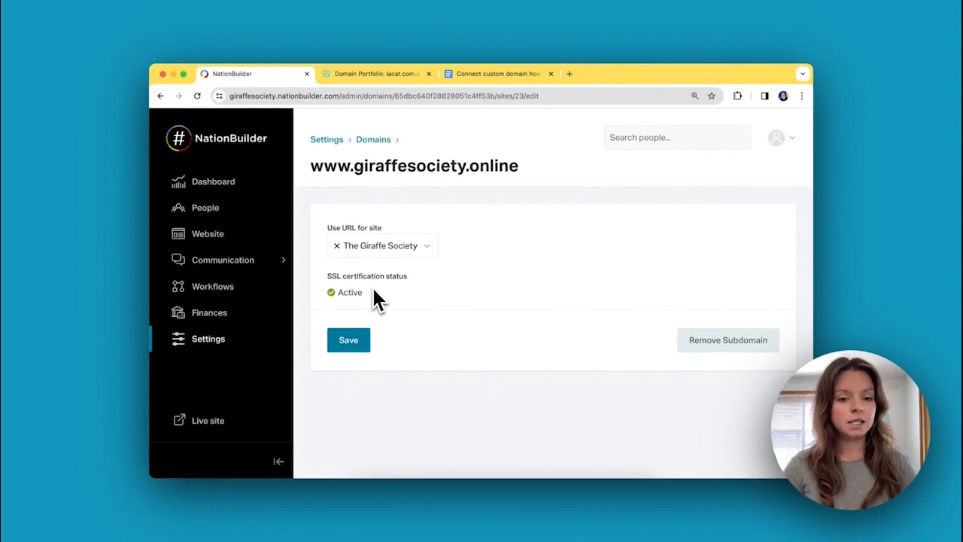
mouse_move(382, 292)
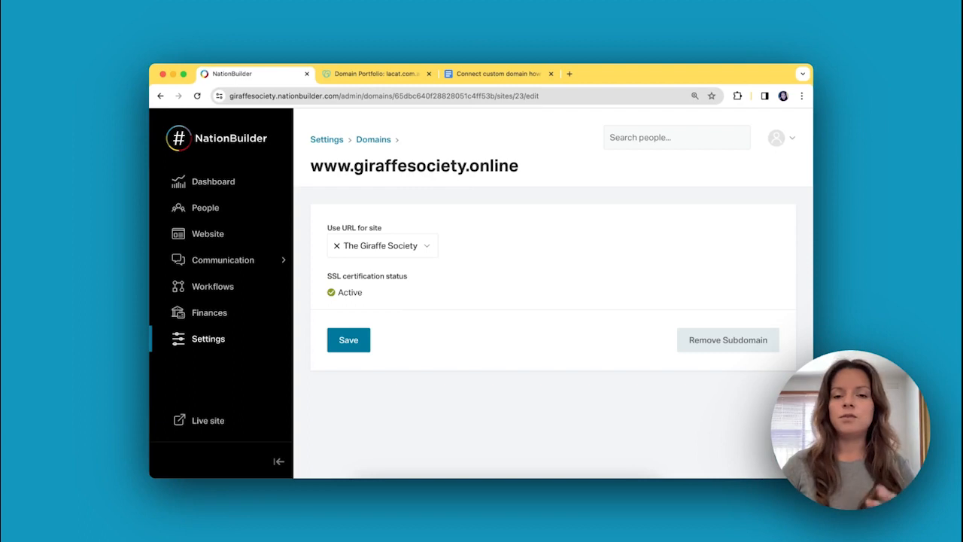
mouse_move(737, 472)
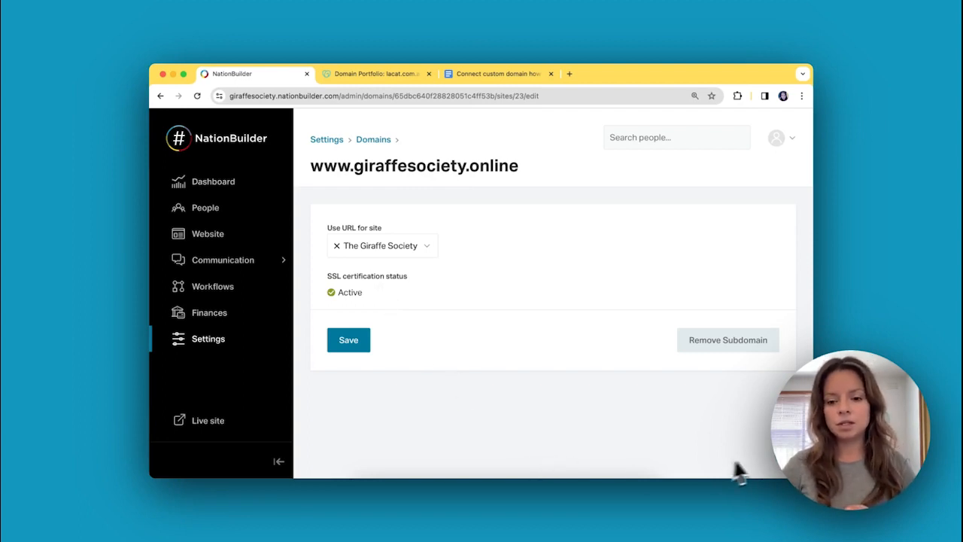
mouse_move(767, 470)
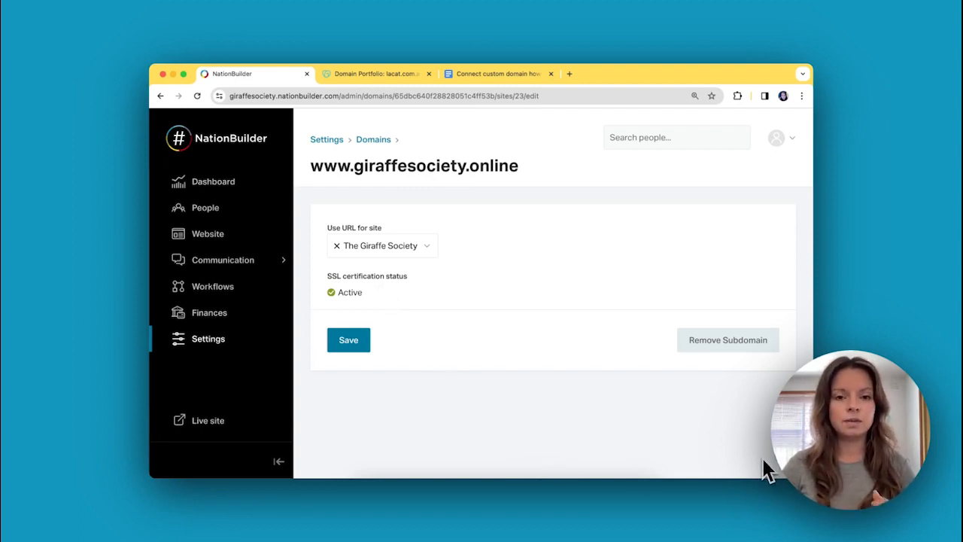